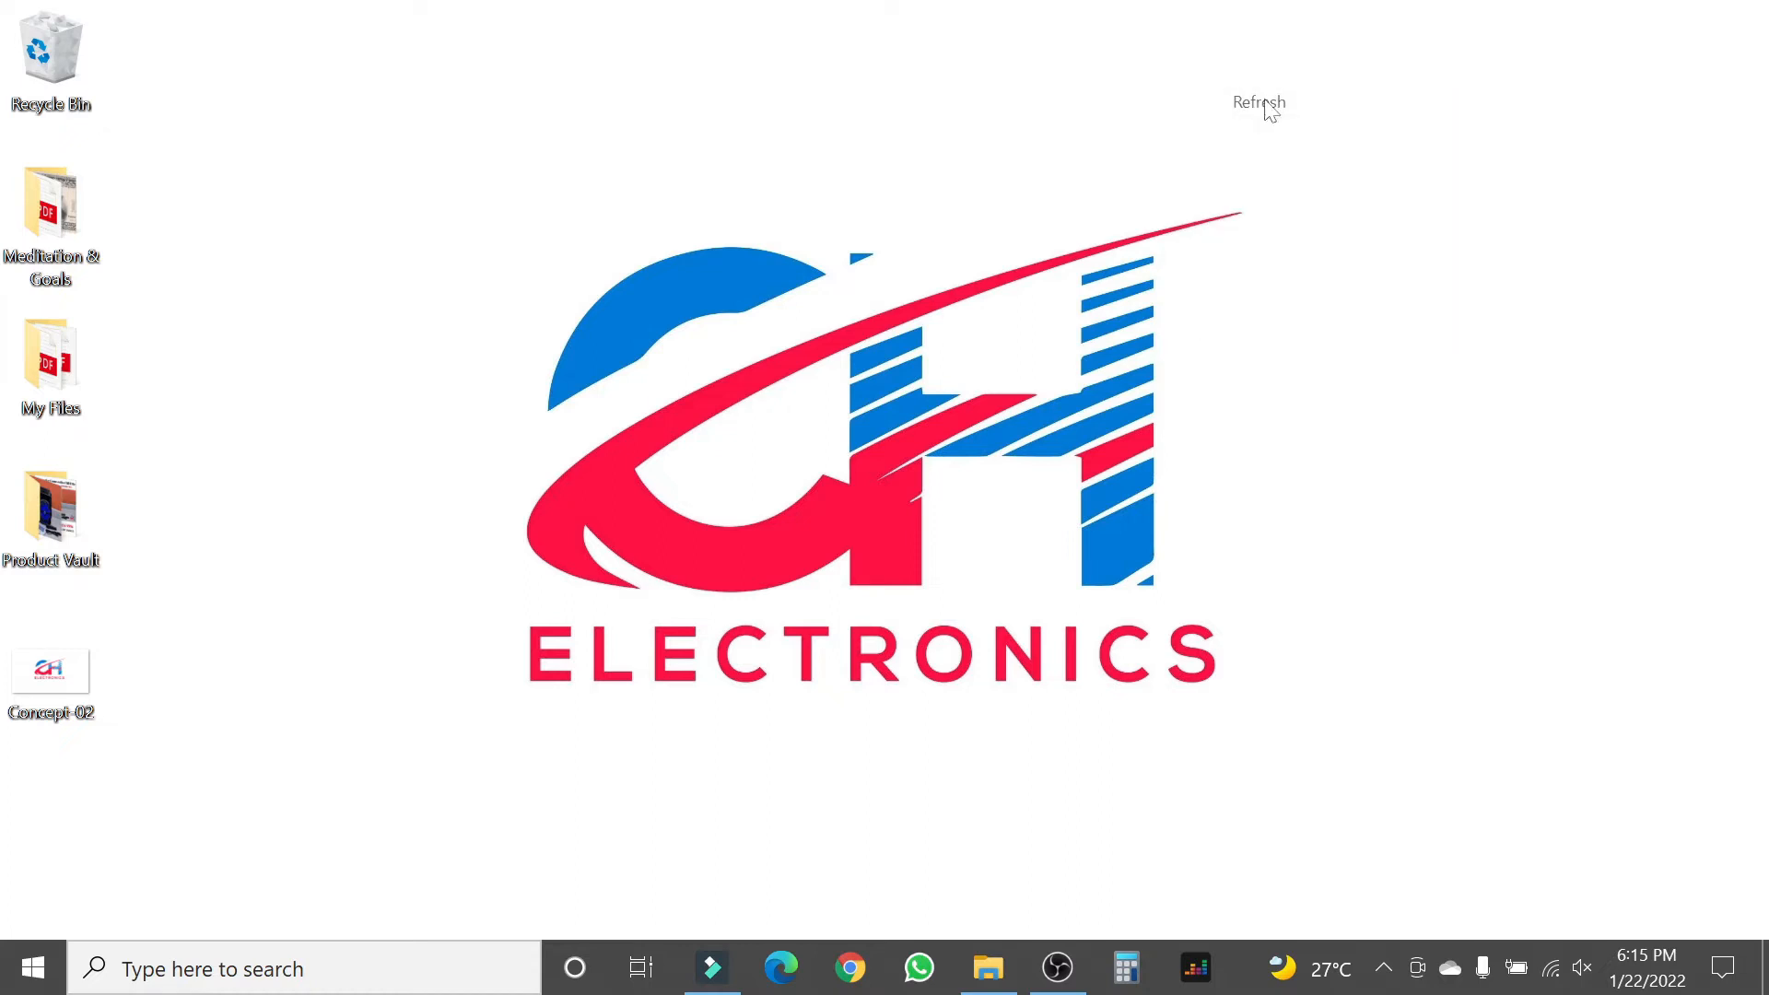
mouse_move(1625, 977)
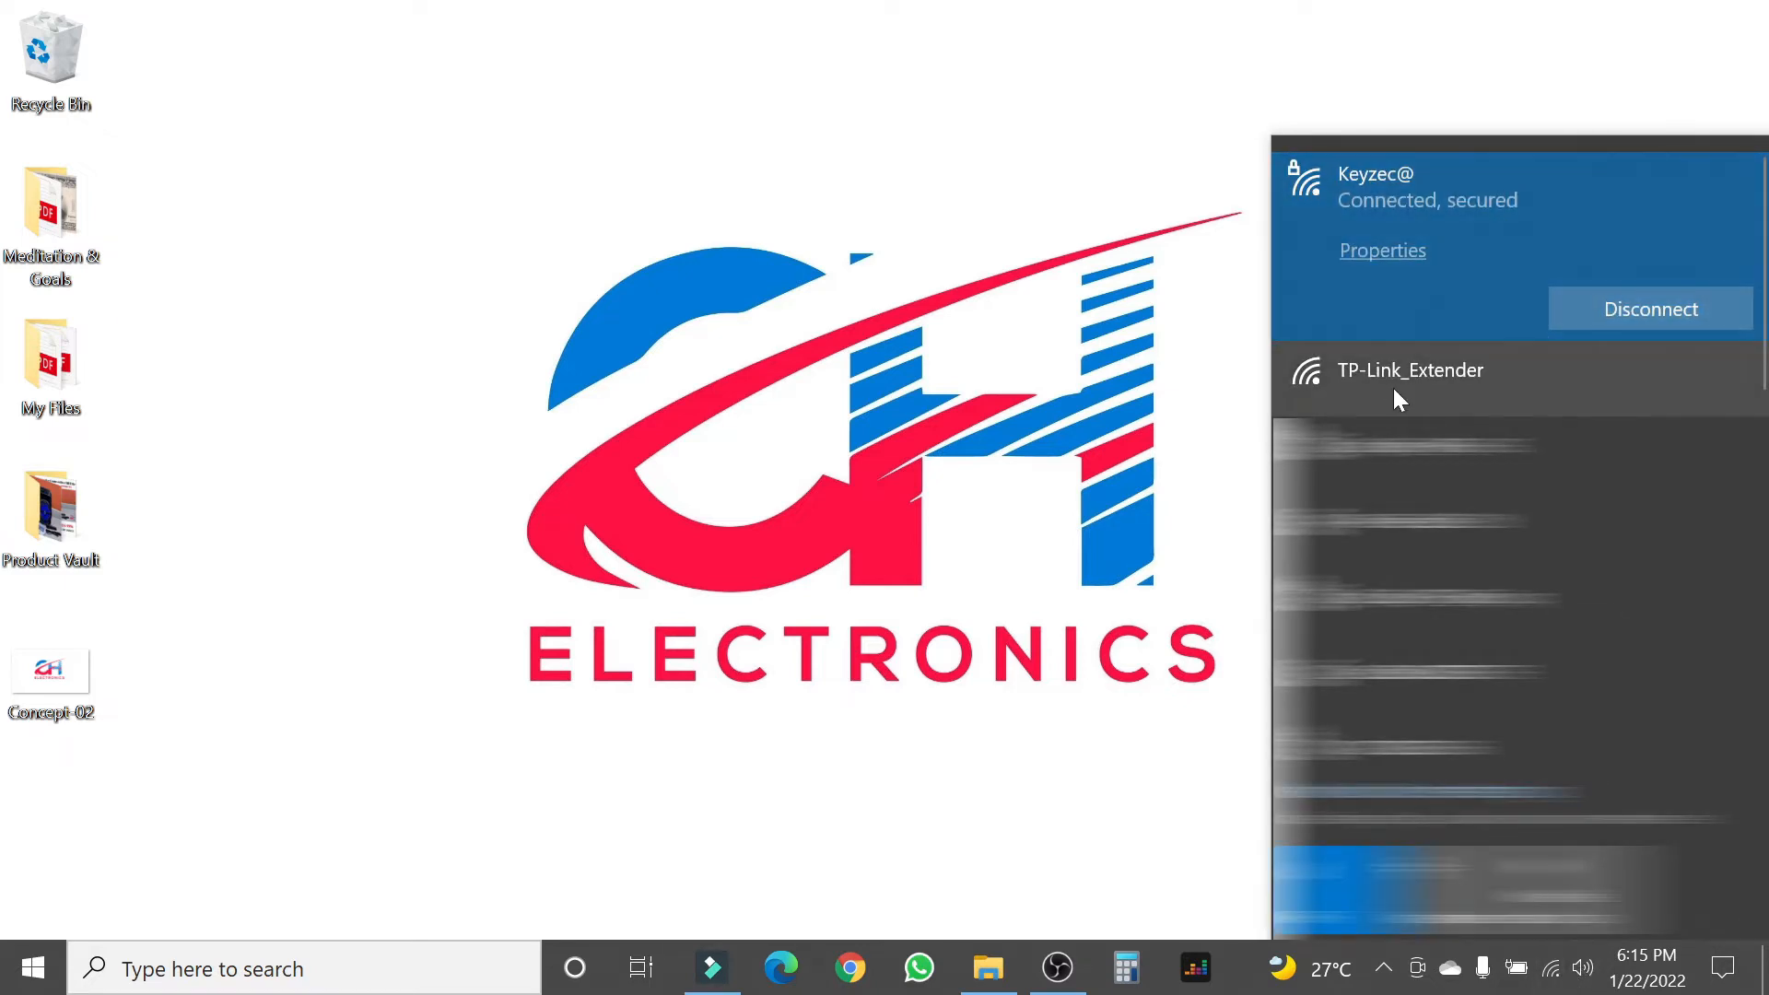
Step: Join the open TP-Link_Extender Wi-Fi network from the taskbar flyout and start launching Firefox
left_click(1410, 370)
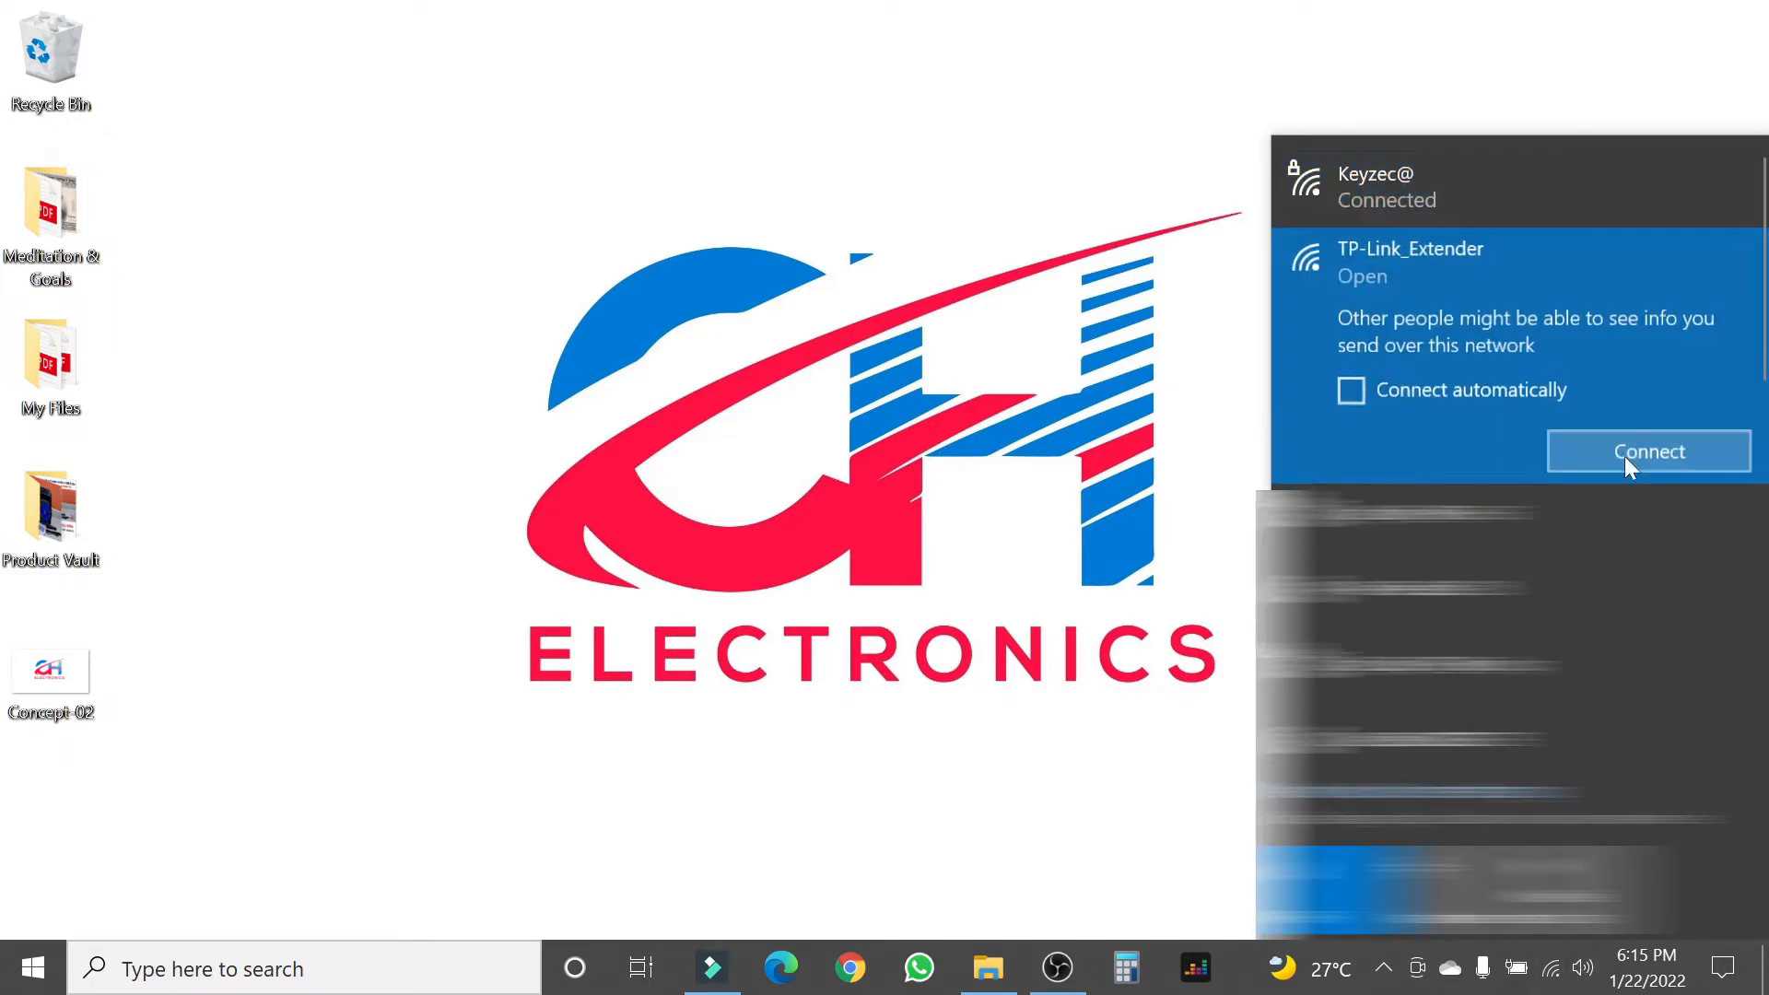
left_click(1646, 452)
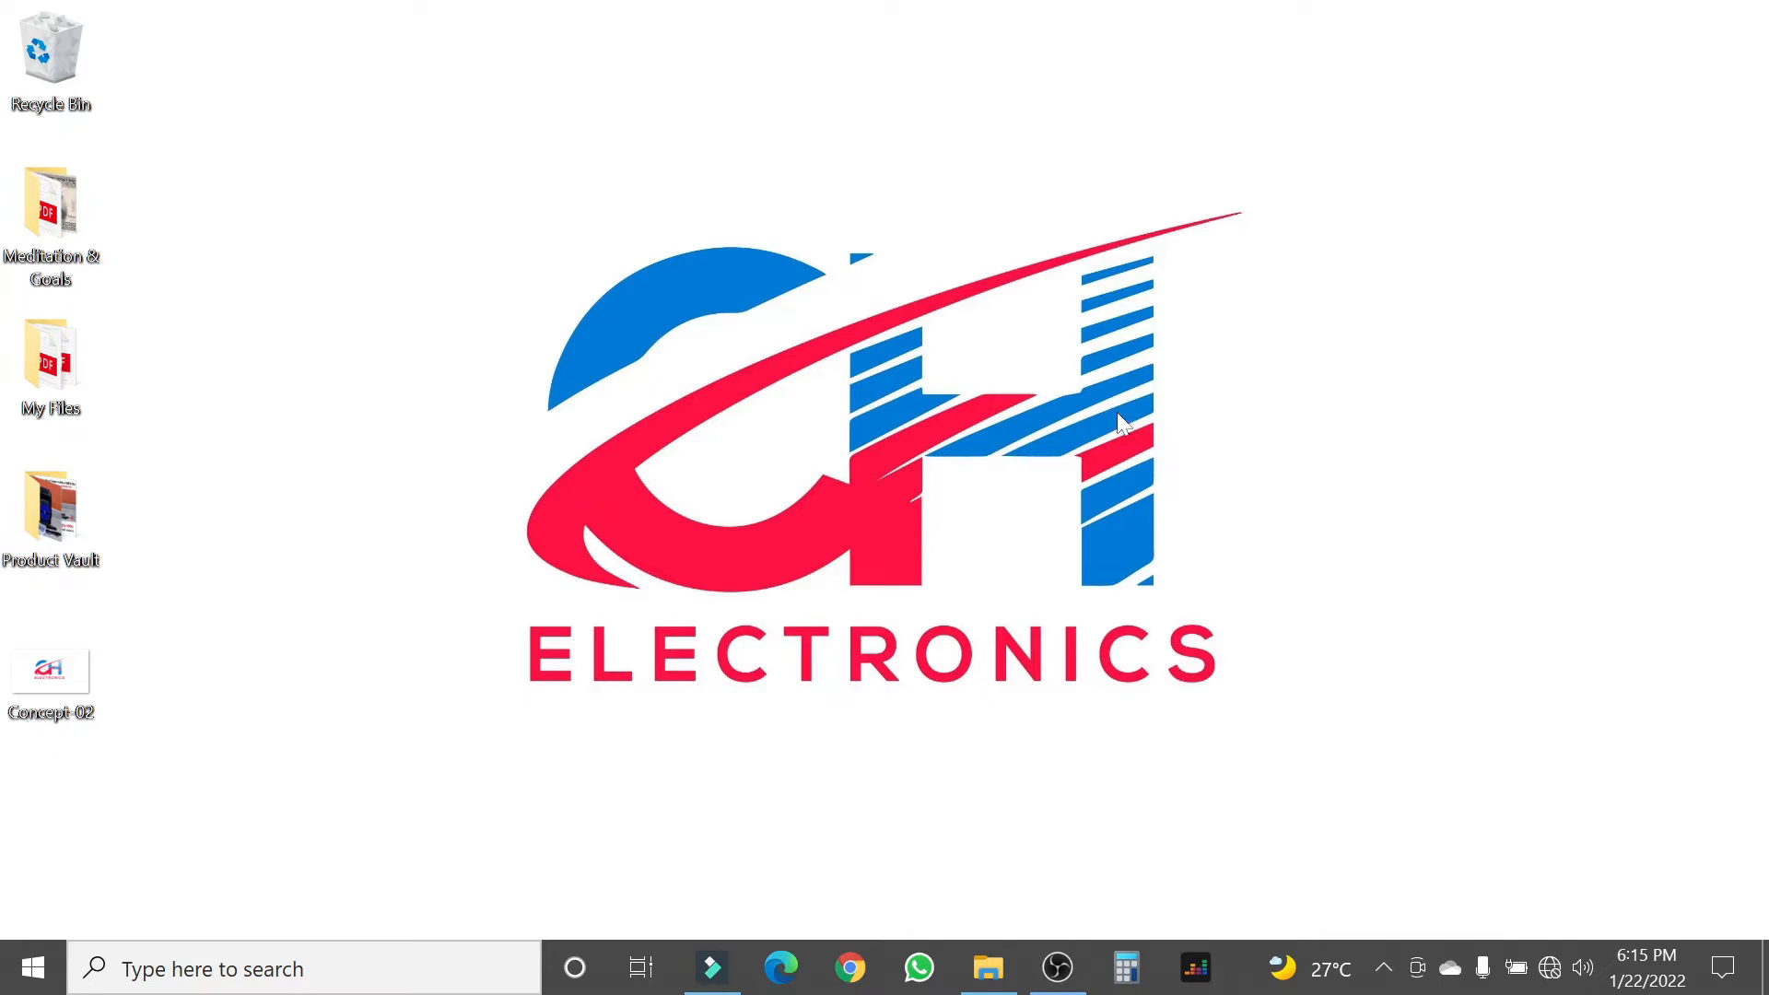
type("fire")
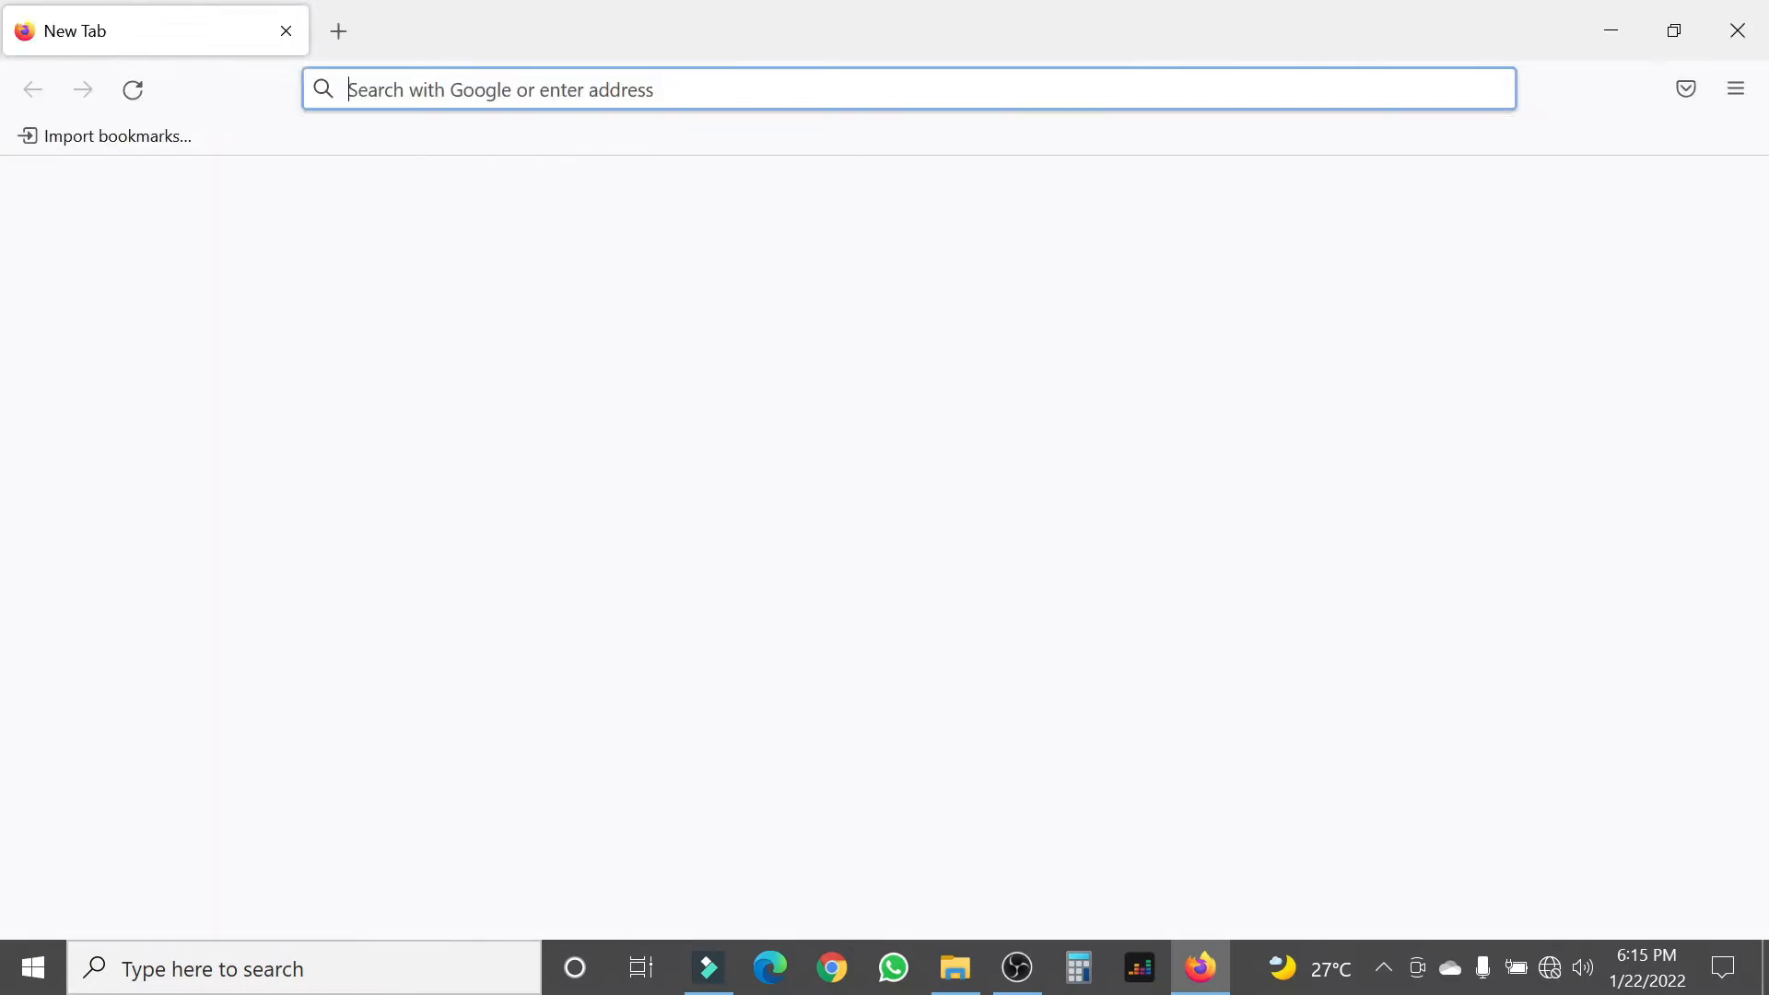
Step: At tplinkrepeater.net, create and confirm the management login password, declining Firefox's offer to save it
type("http://tplinkrepeater.net/")
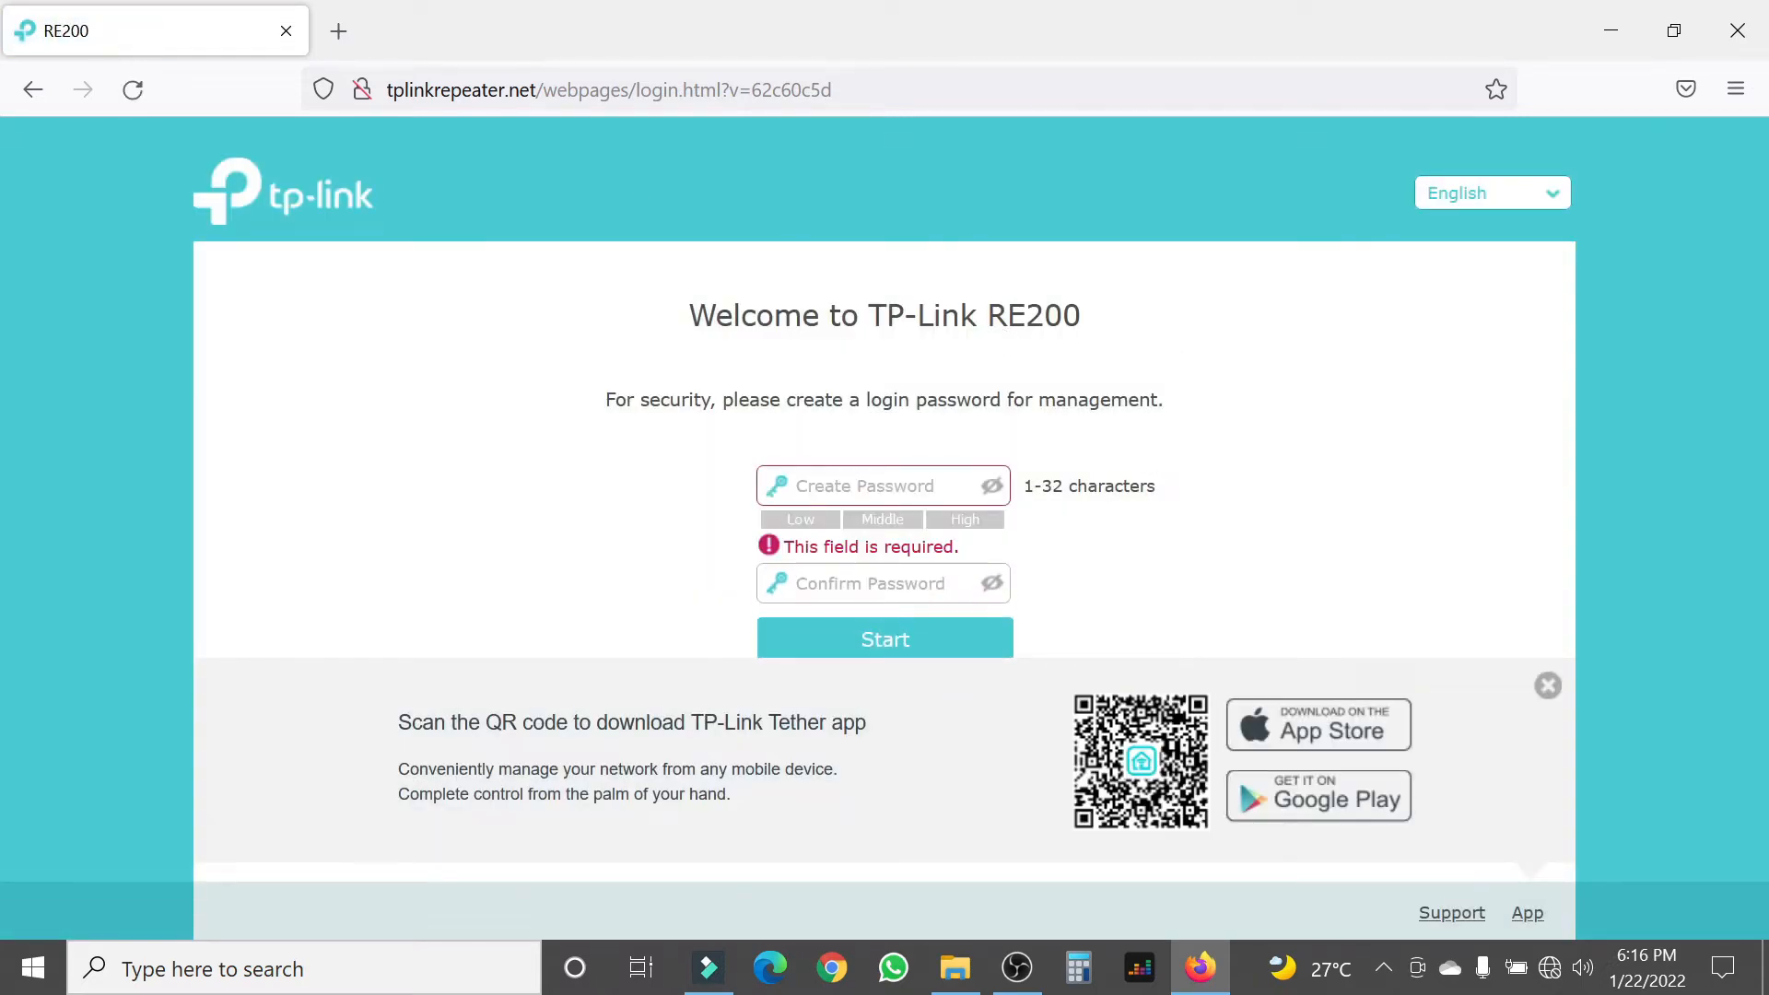
left_click(881, 484)
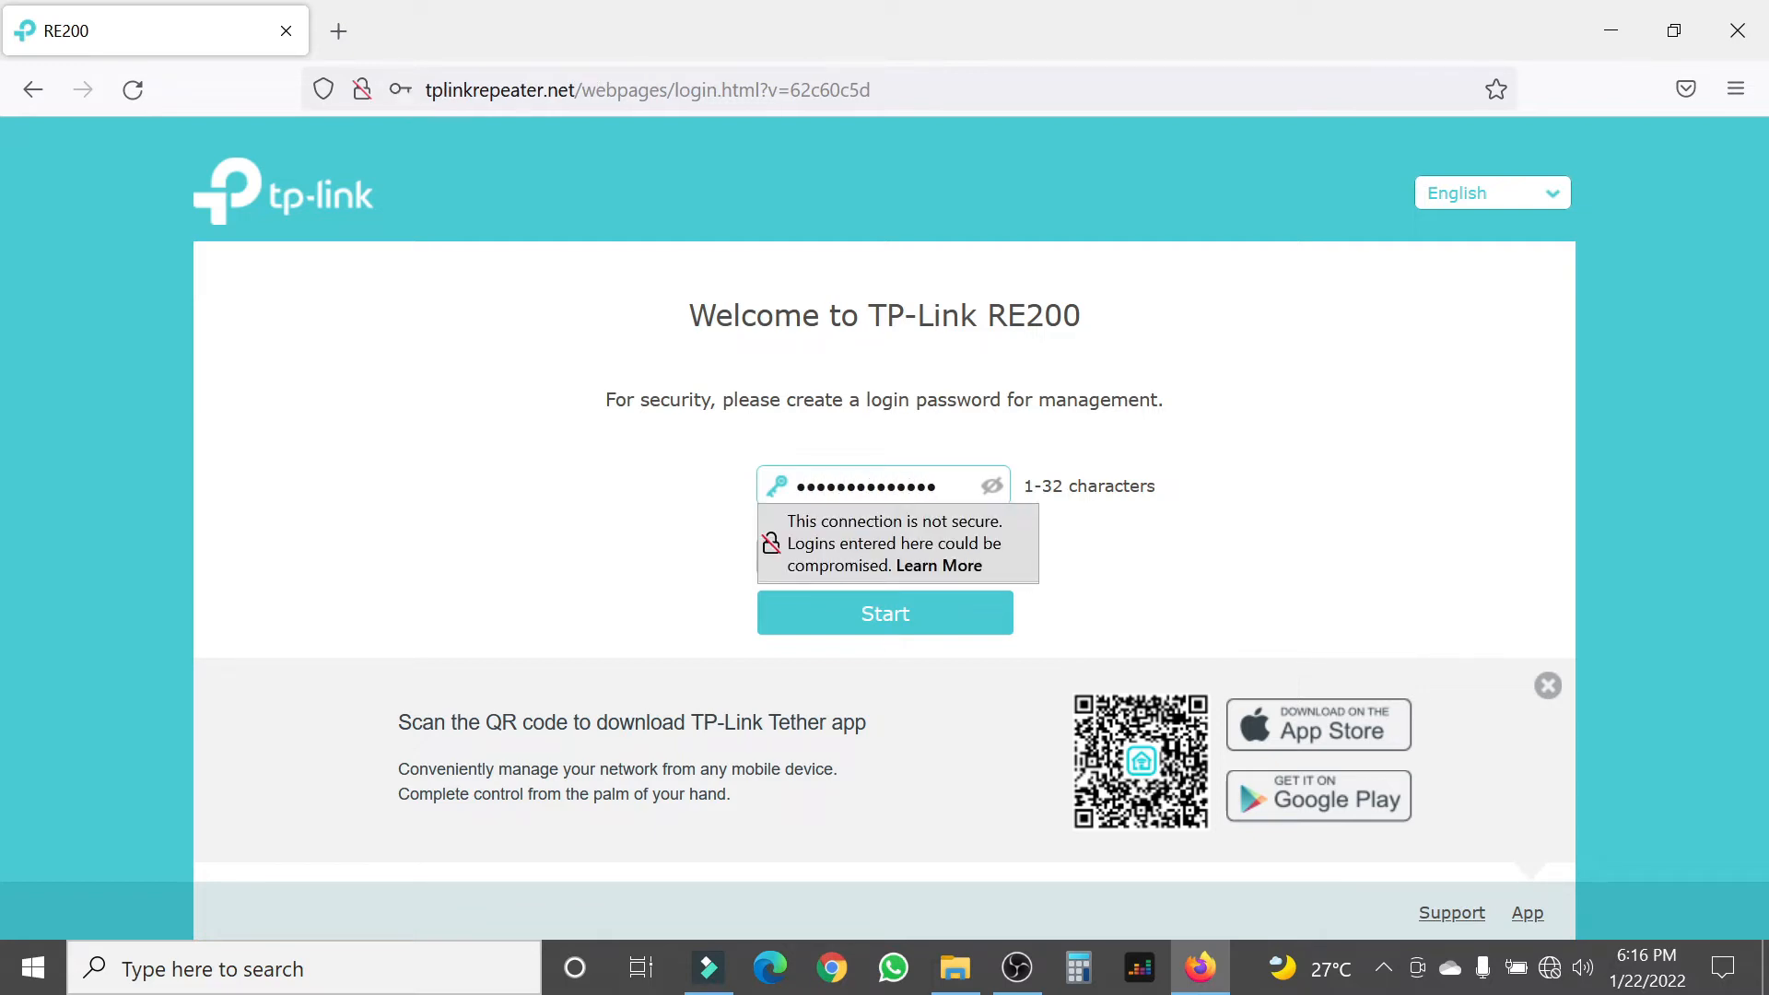
left_click(881, 555)
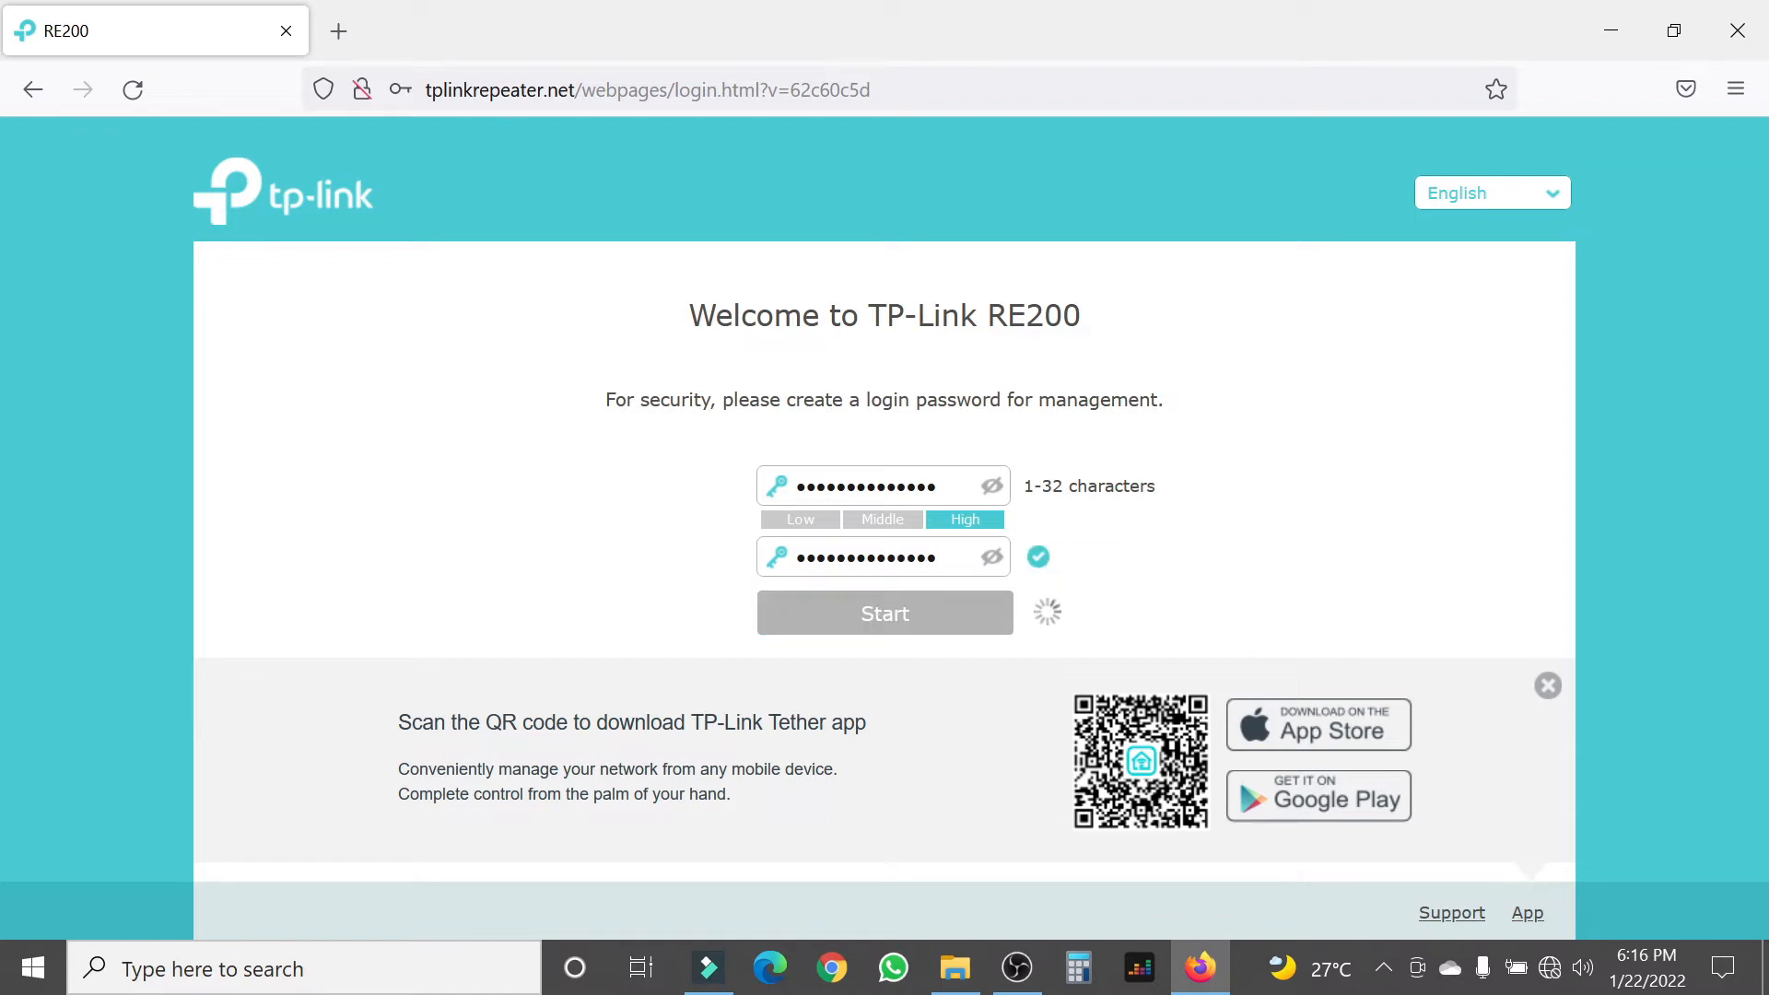
left_click(885, 612)
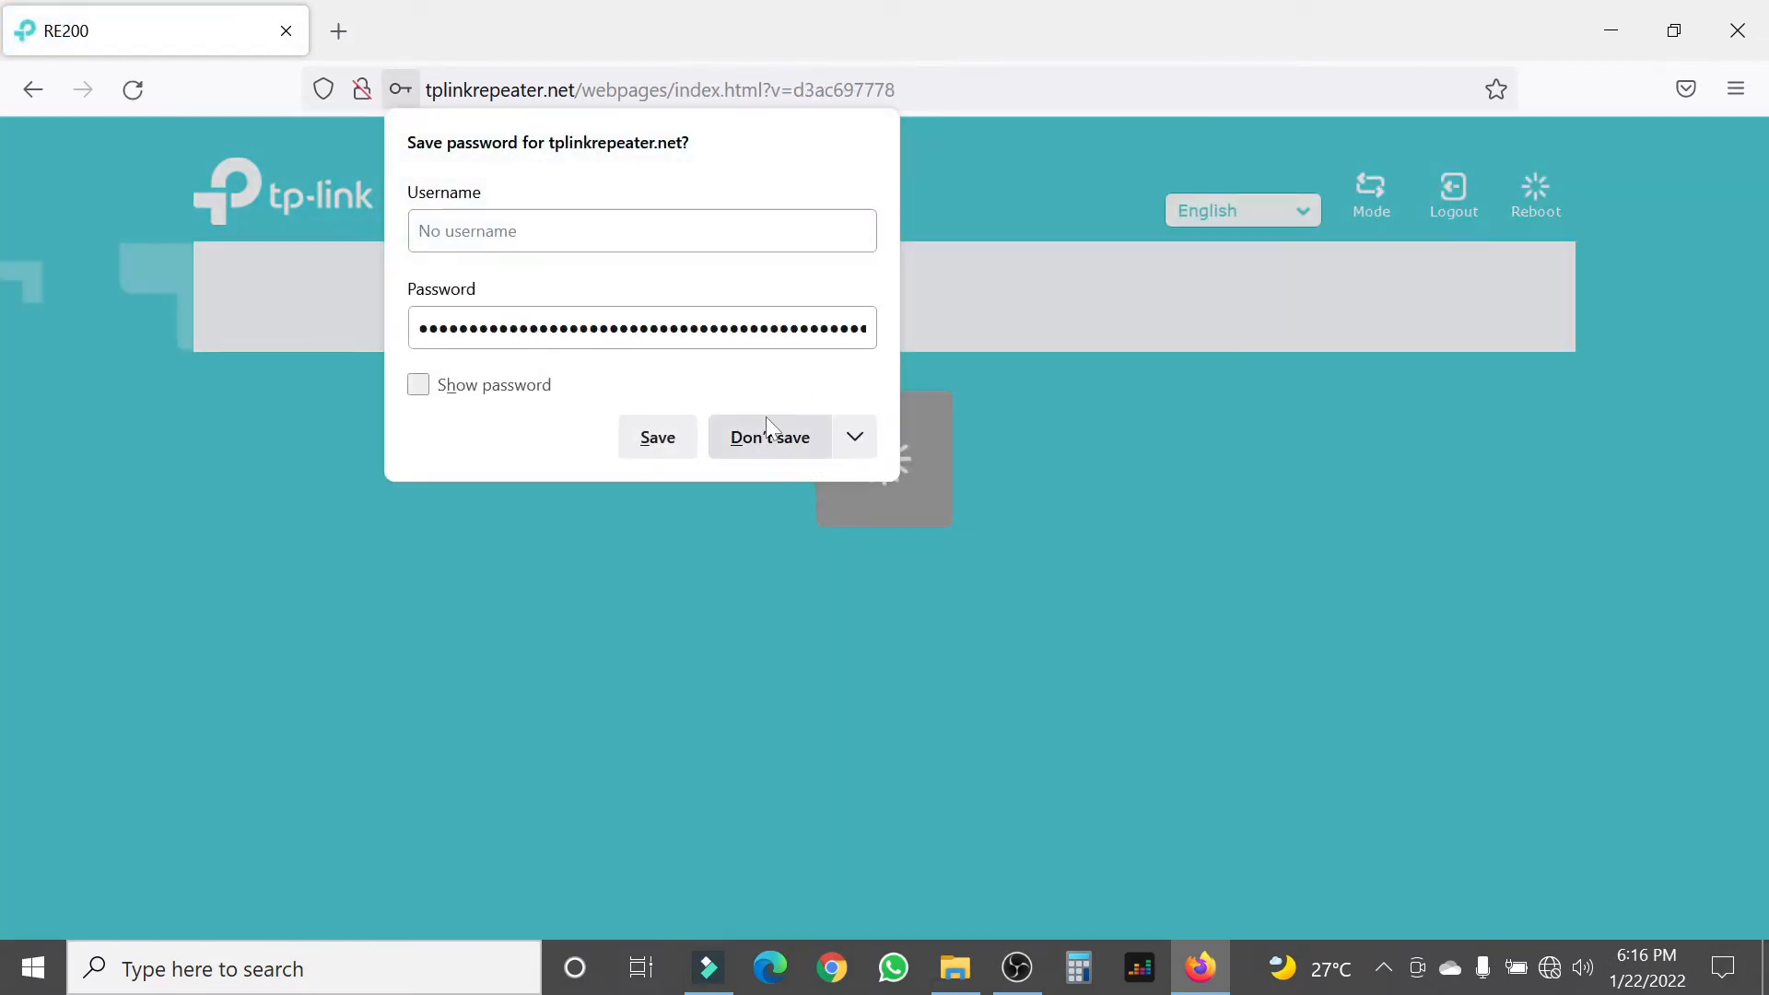
mouse_move(776, 441)
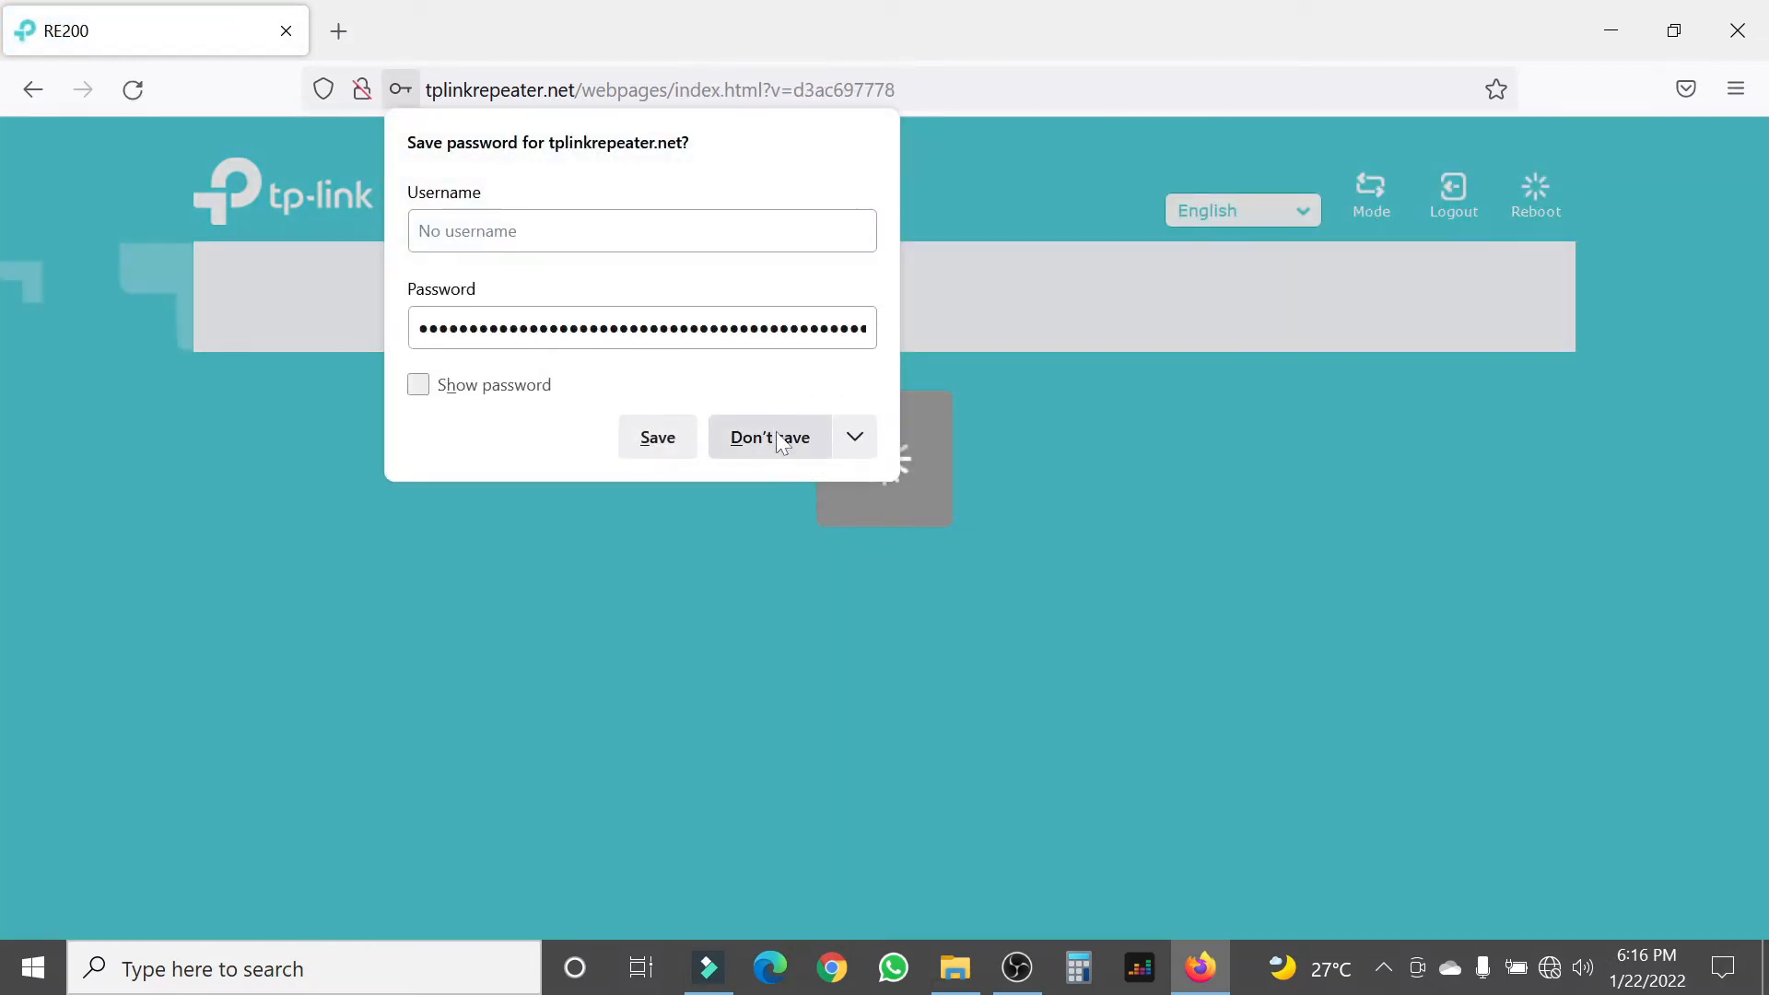
left_click(769, 439)
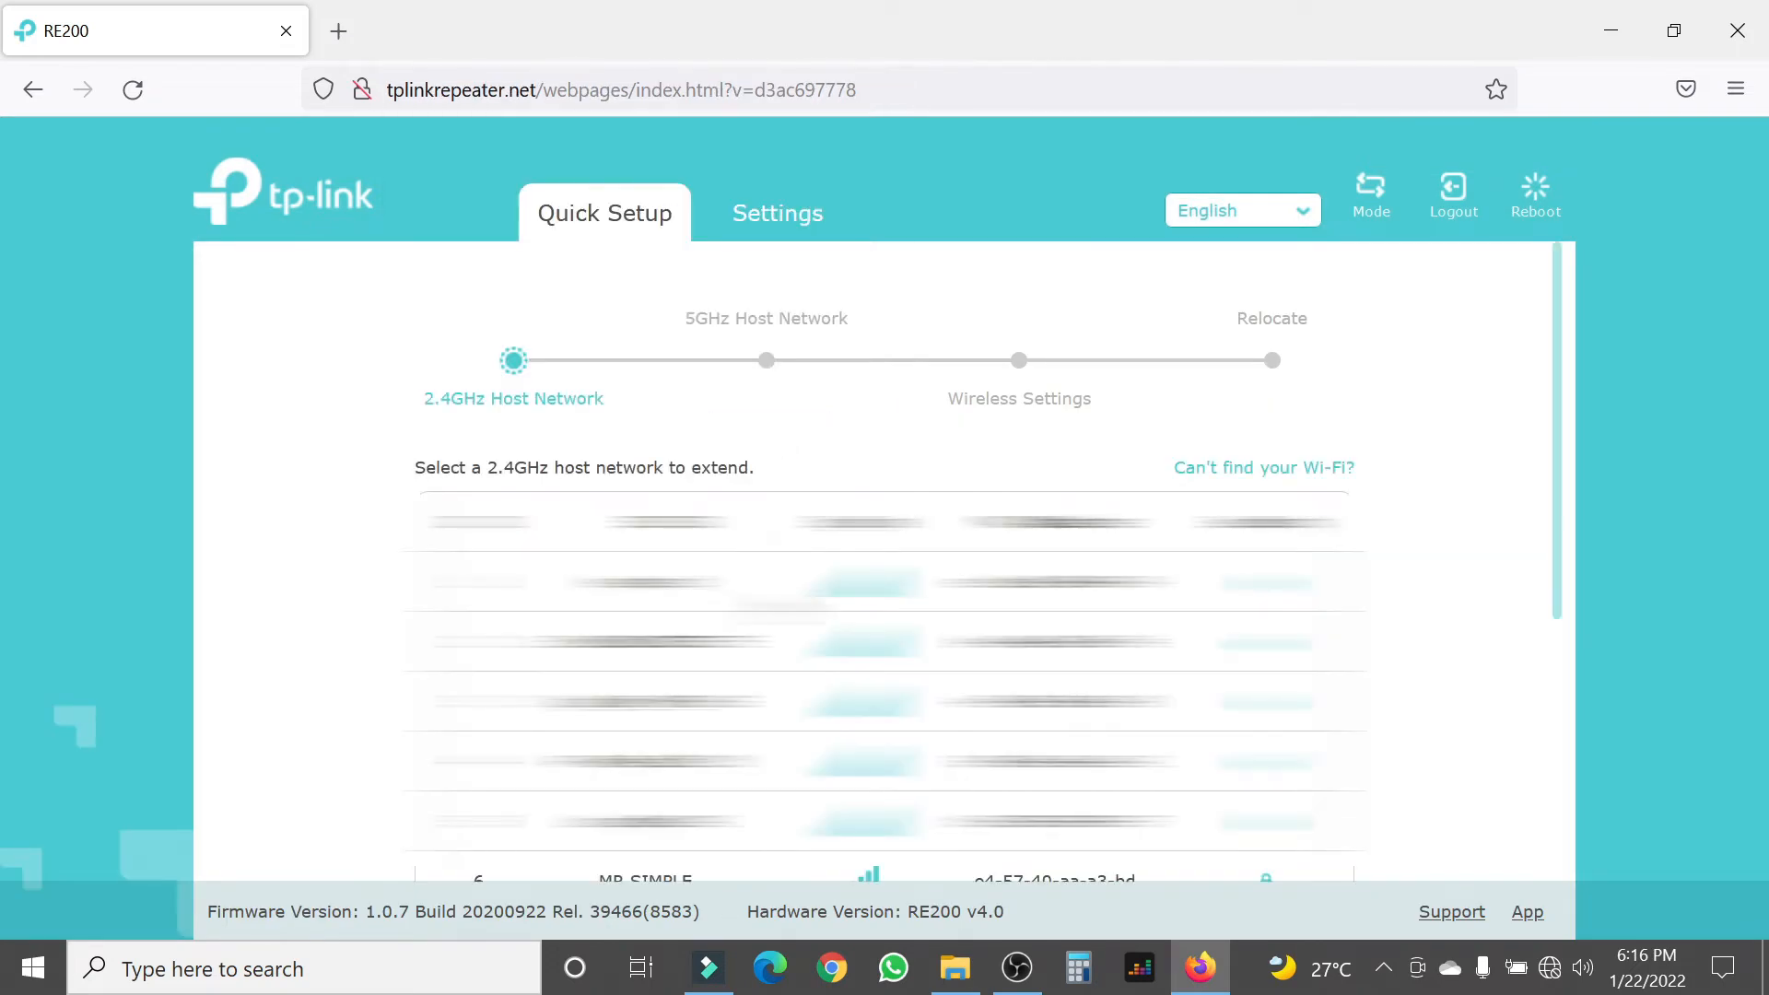
Step: Extend Keyzec@ on 2.4GHz with its password, skip the 5GHz host, and confirm the host settings
left_click(645, 583)
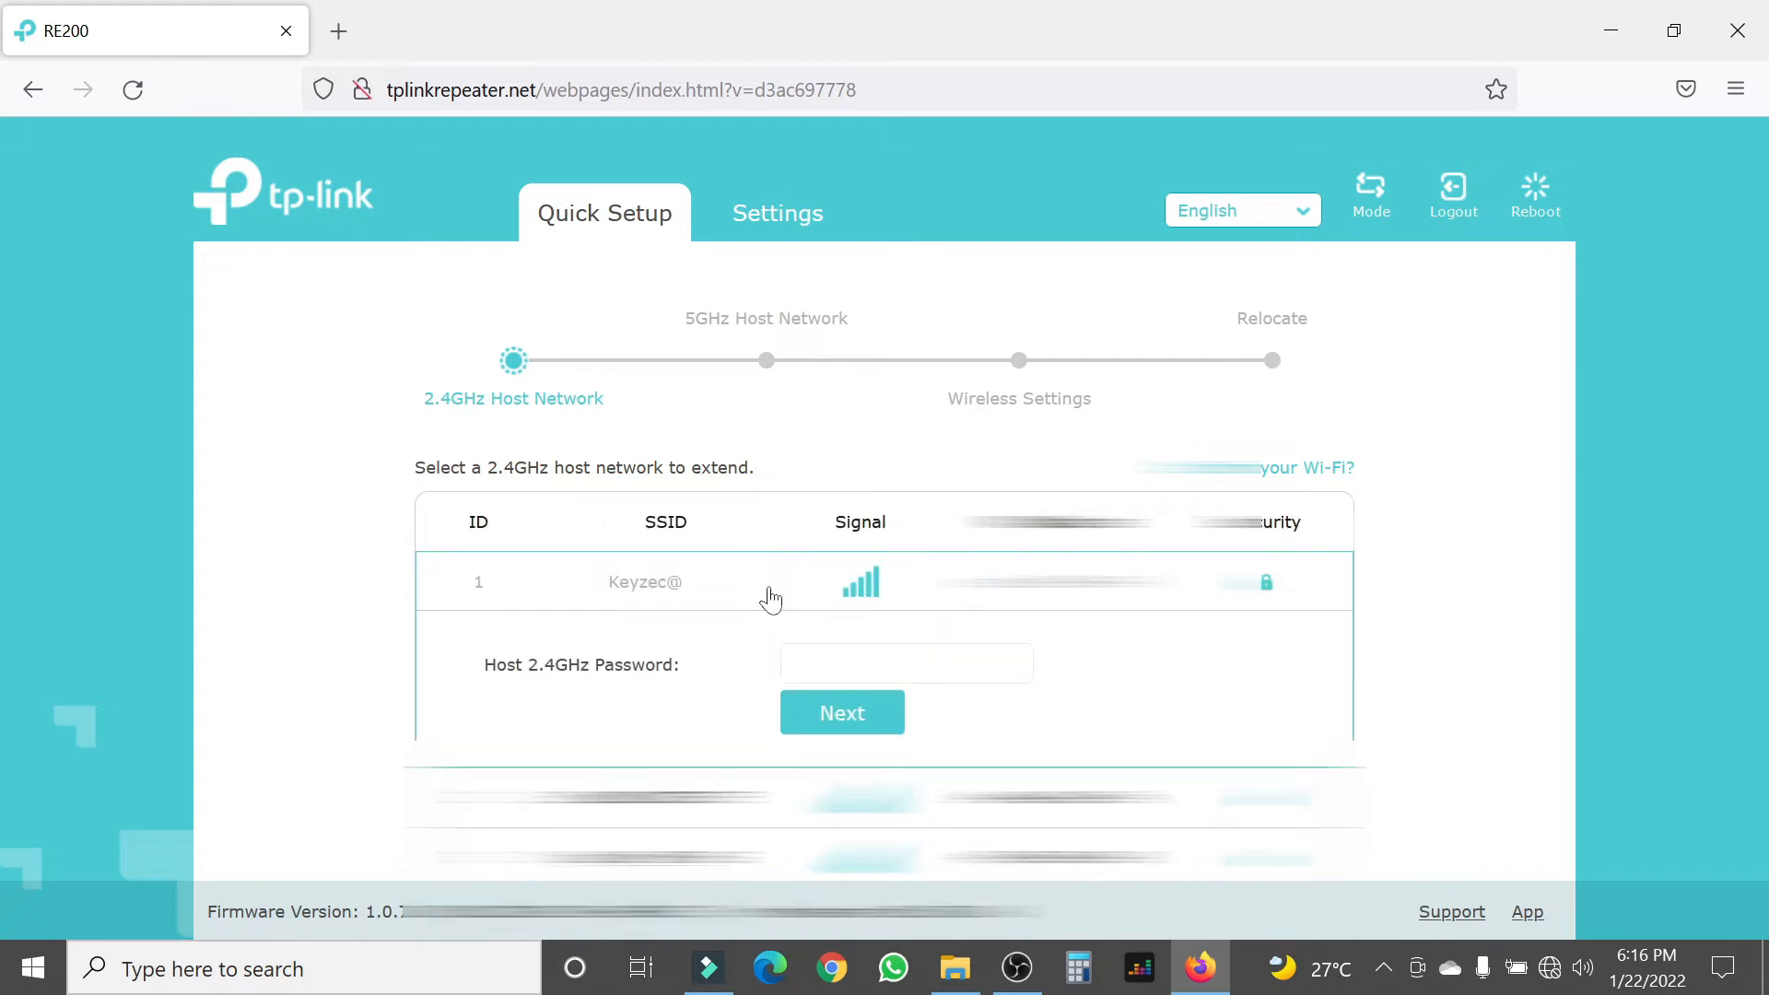
left_click(906, 663)
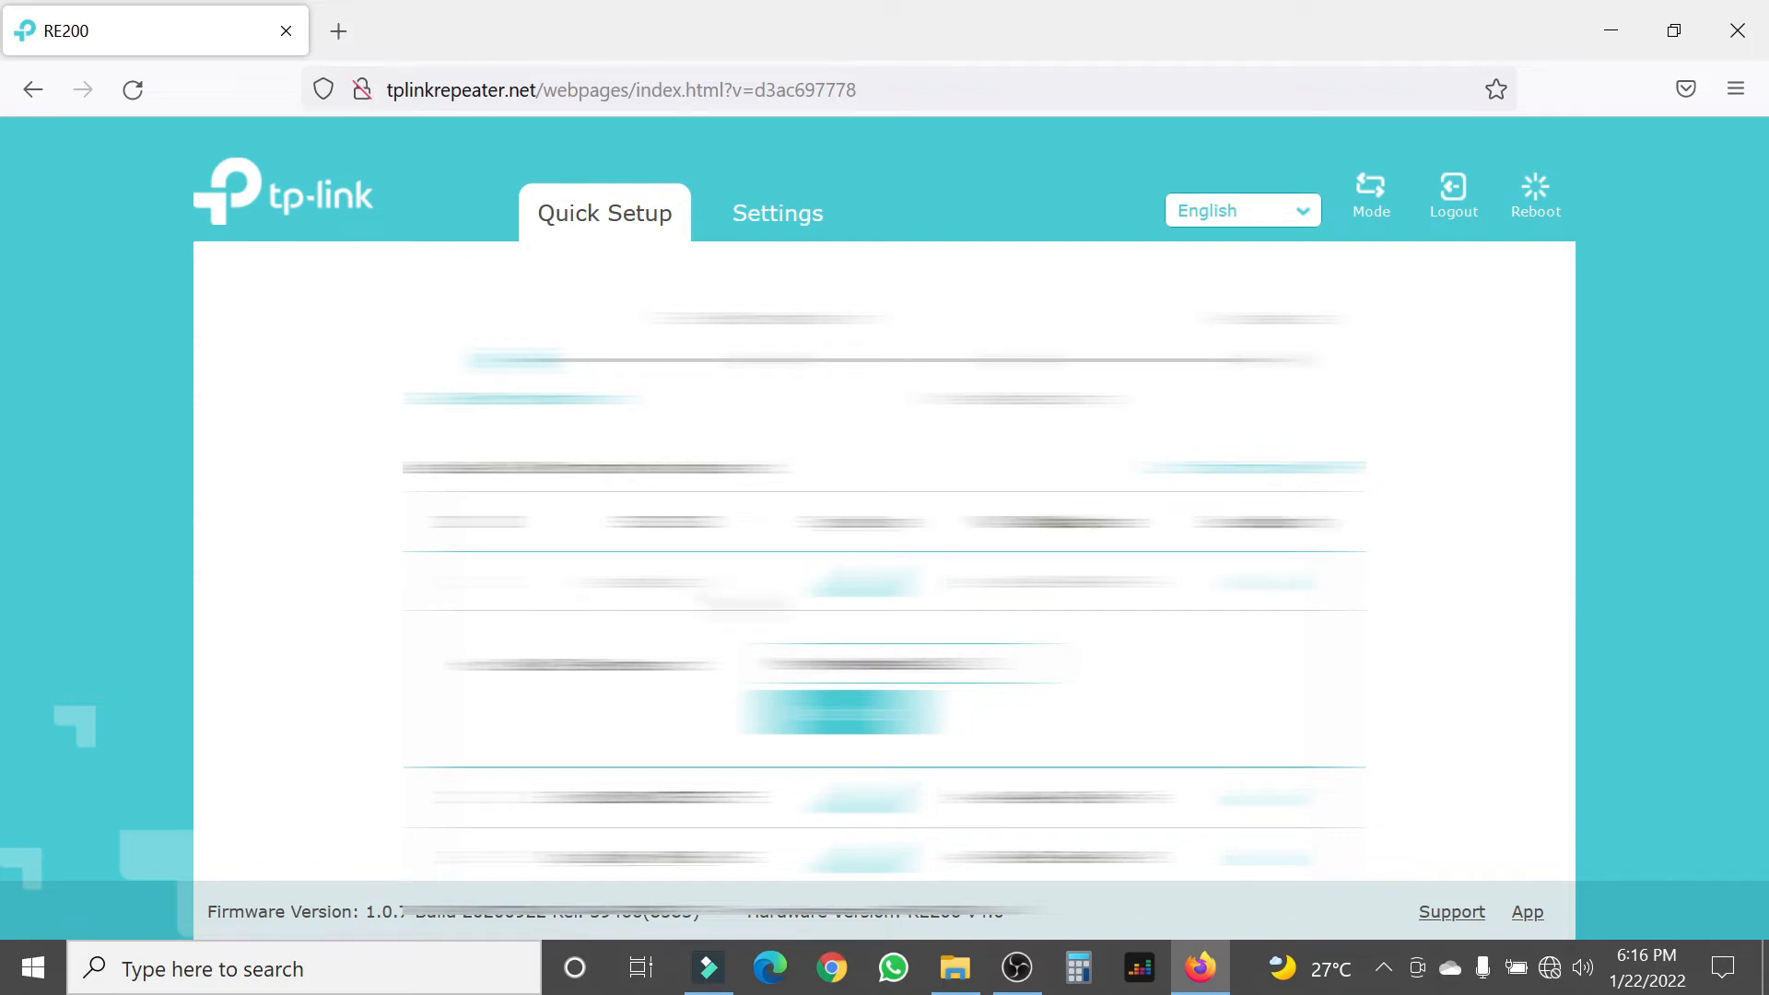
scroll("down", 3)
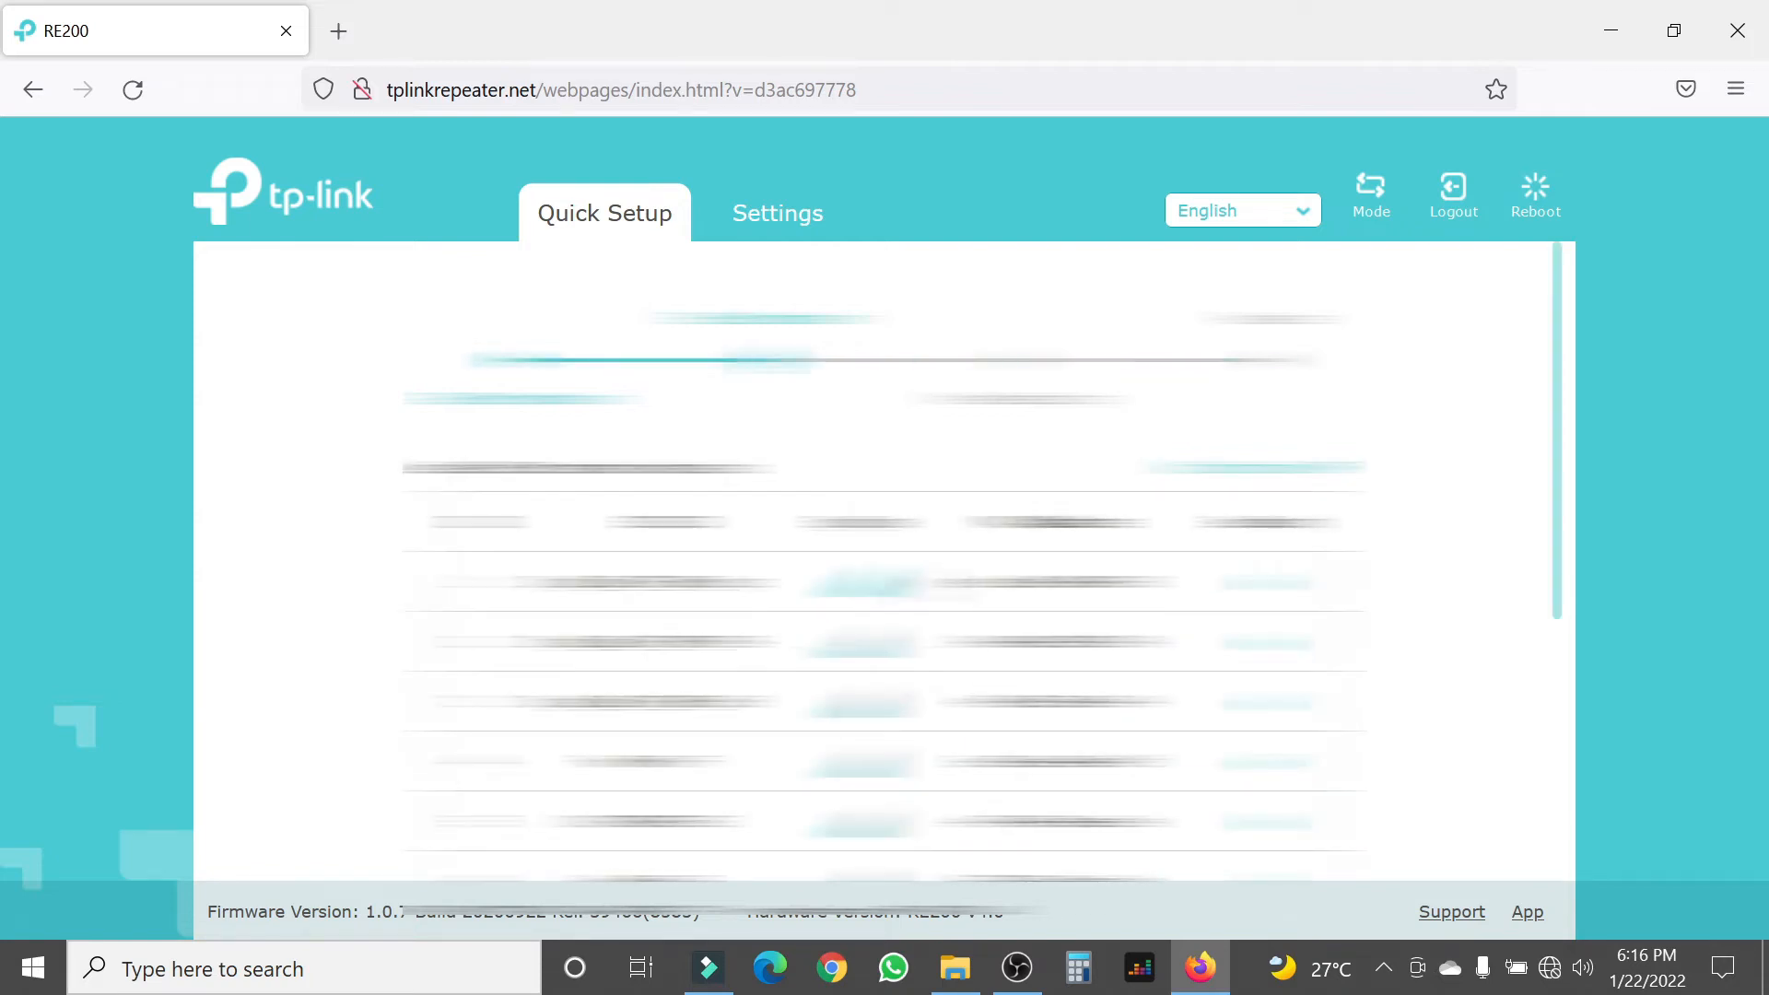
scroll("down", 3)
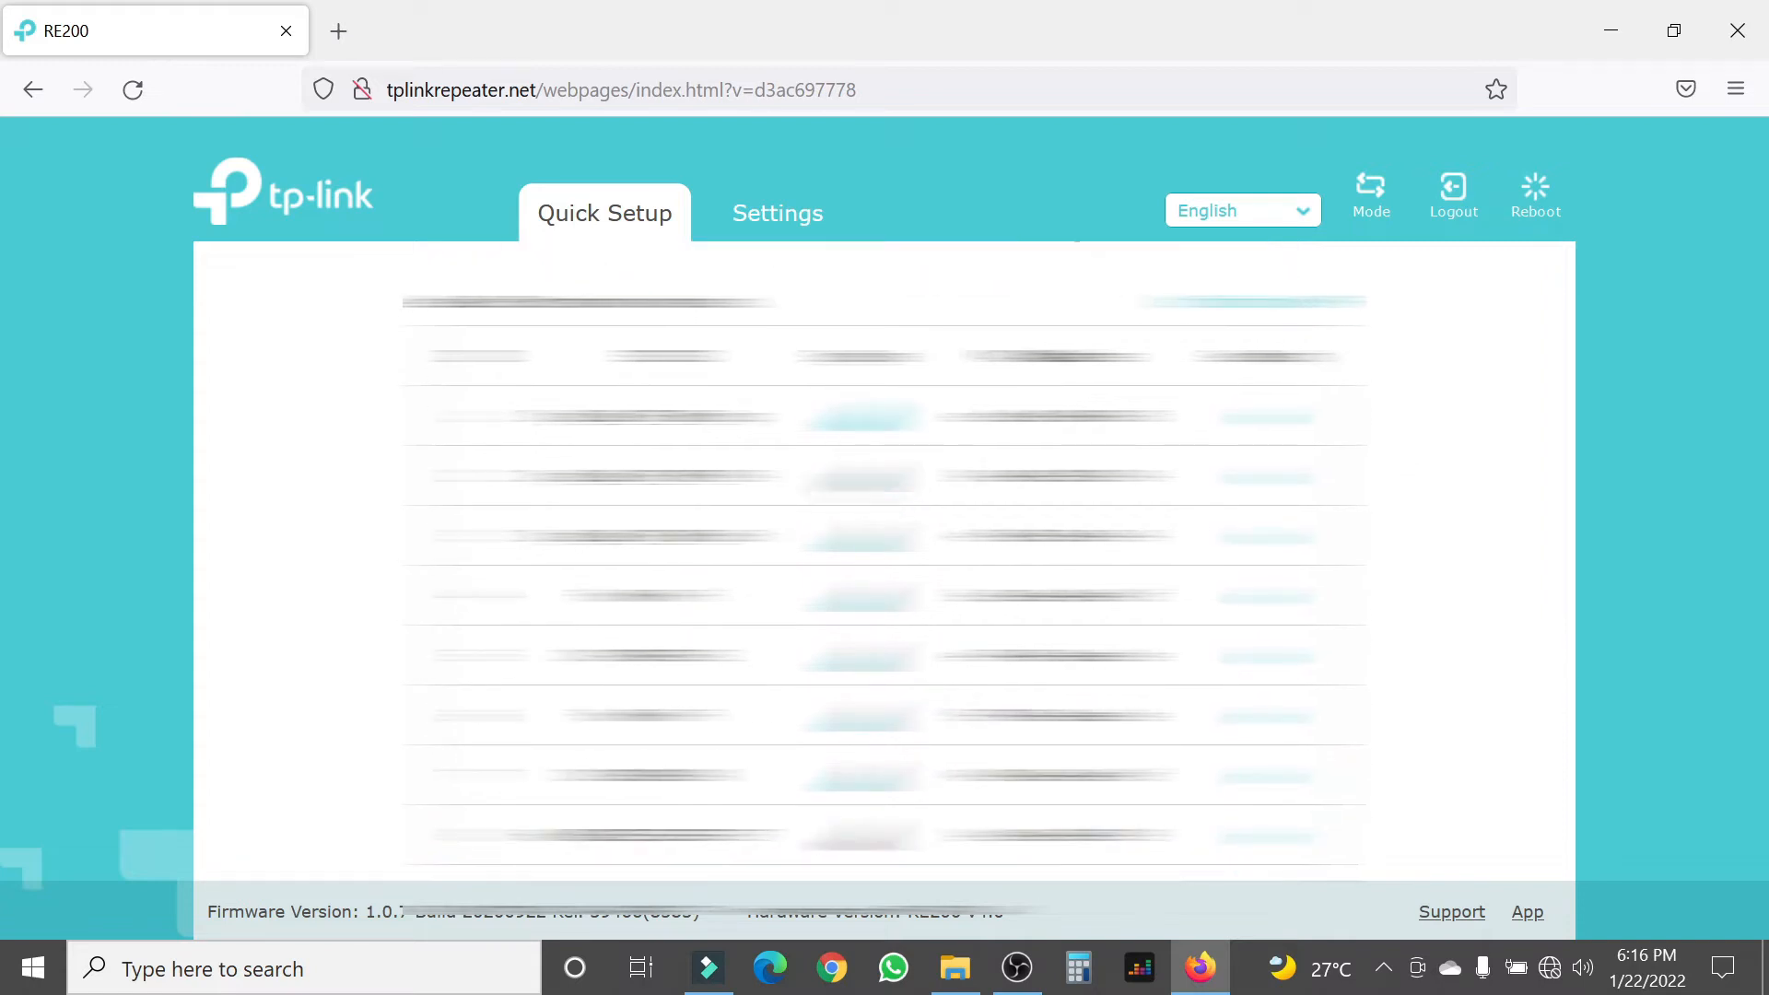
scroll("down", 3)
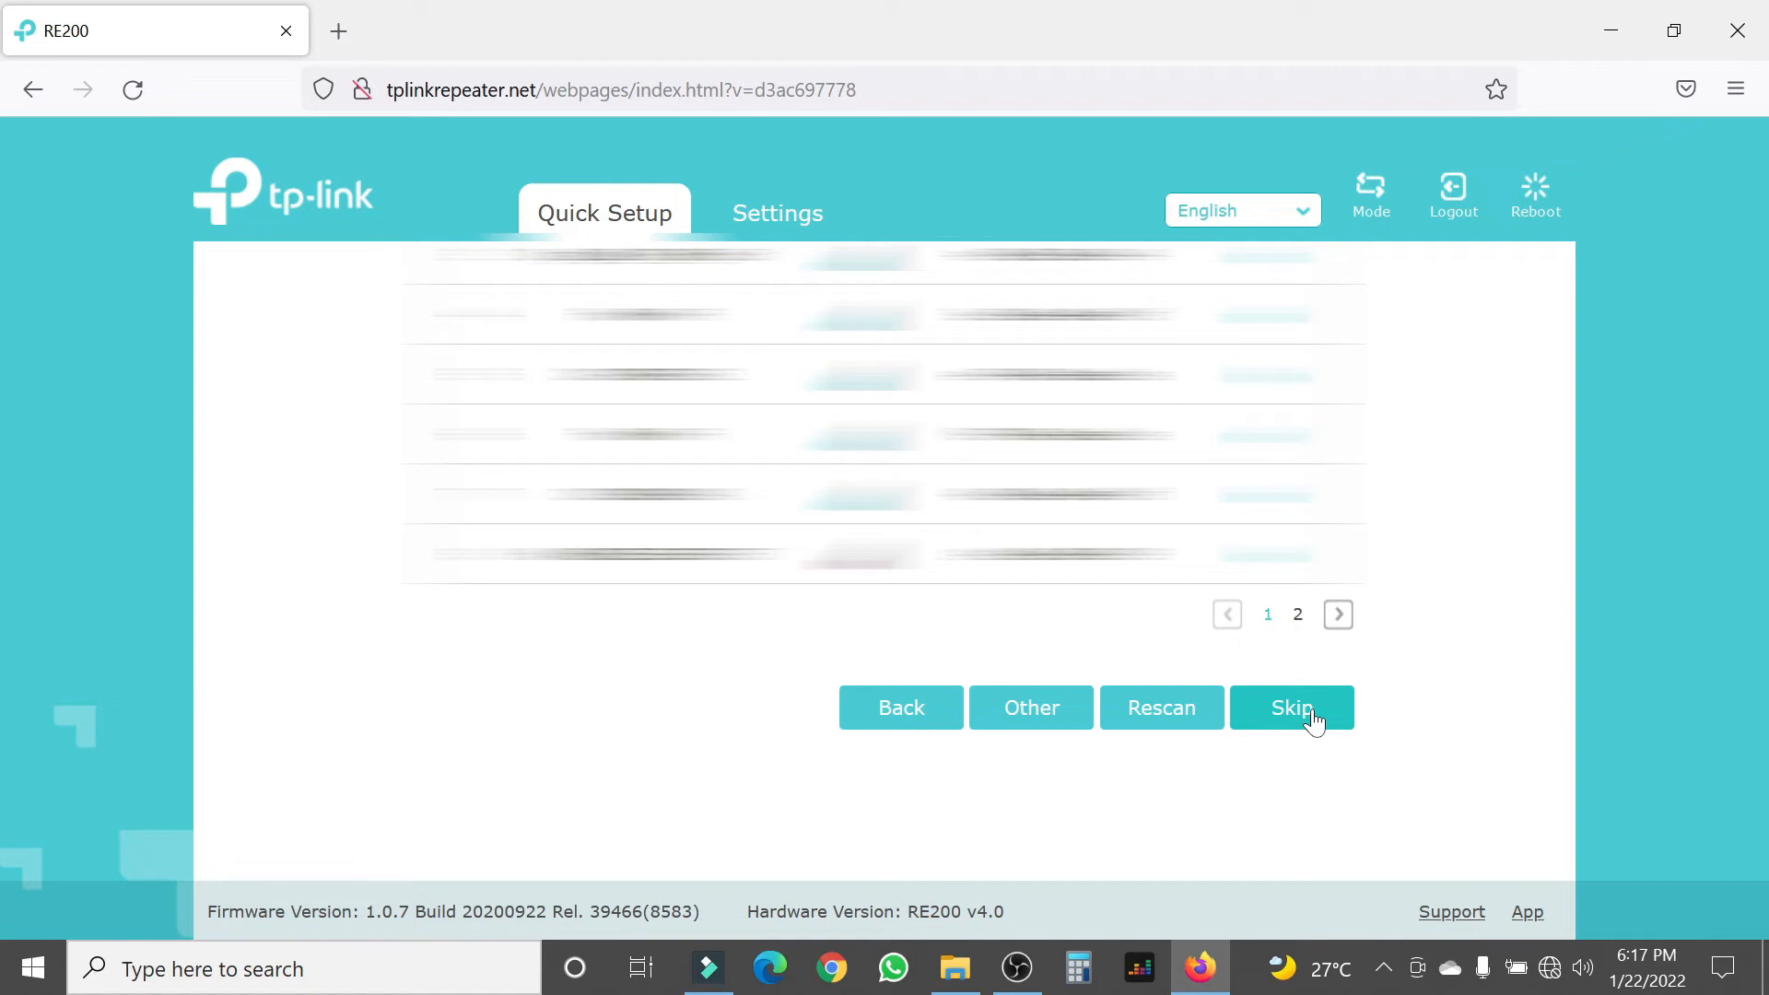
left_click(1289, 708)
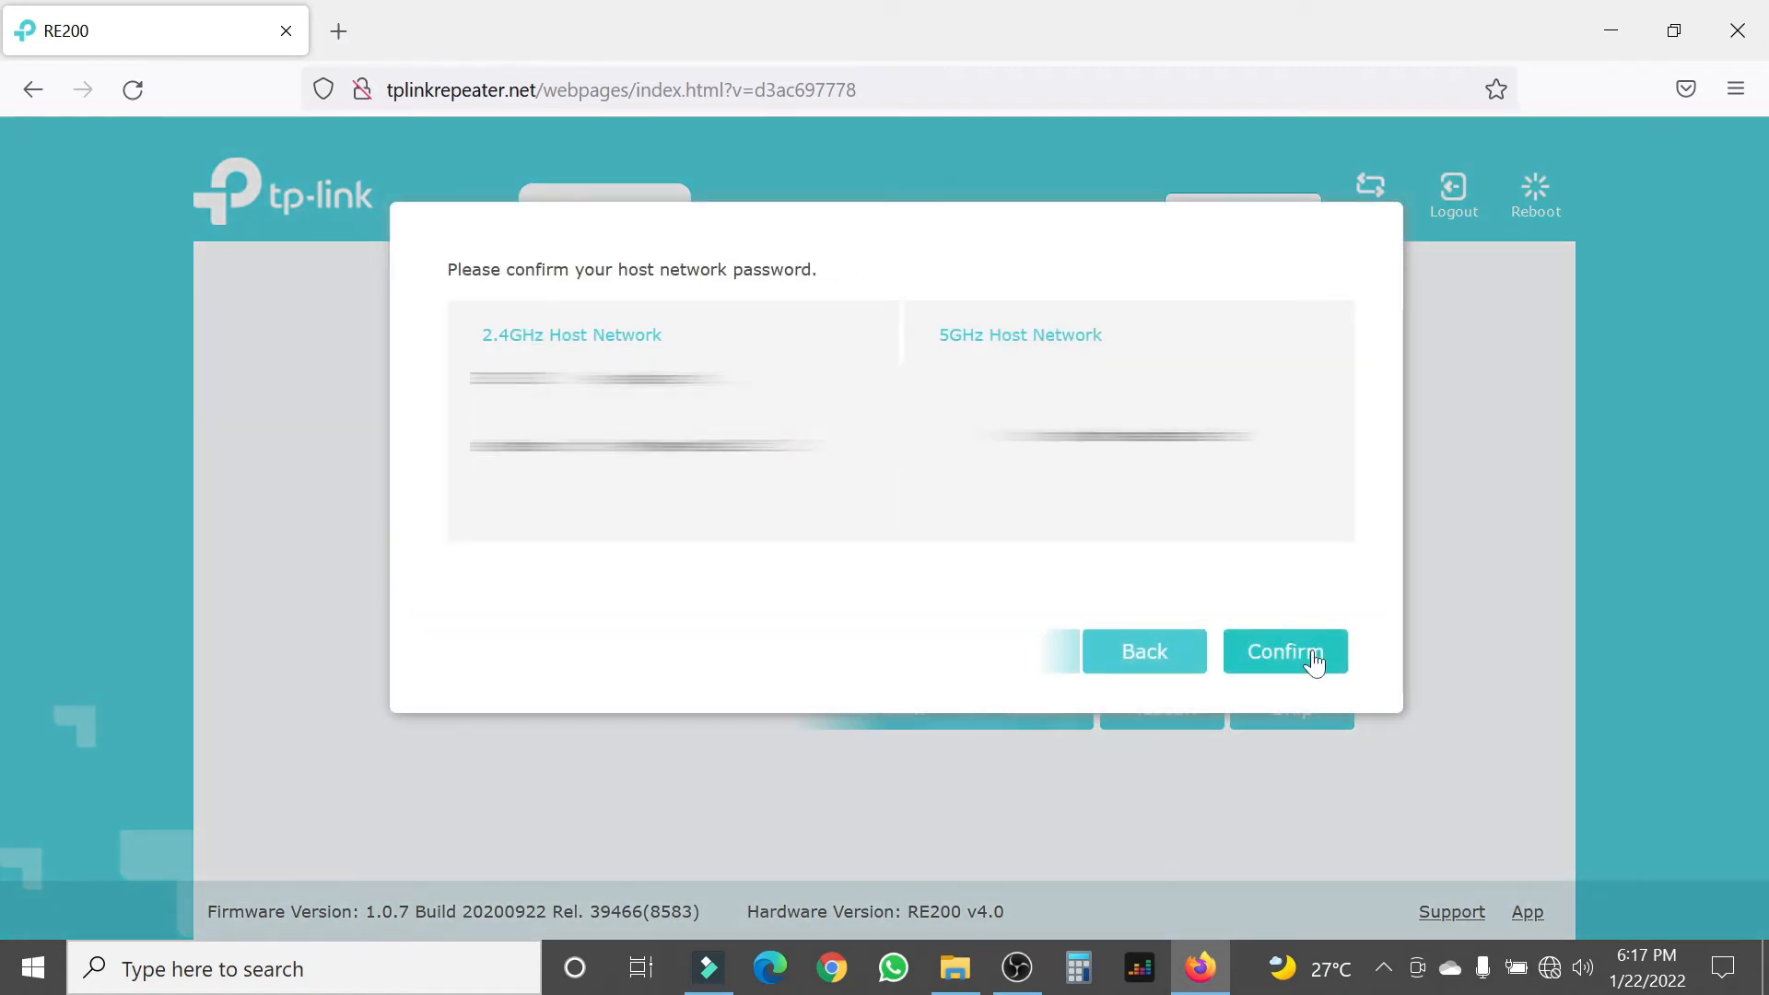
left_click(1284, 650)
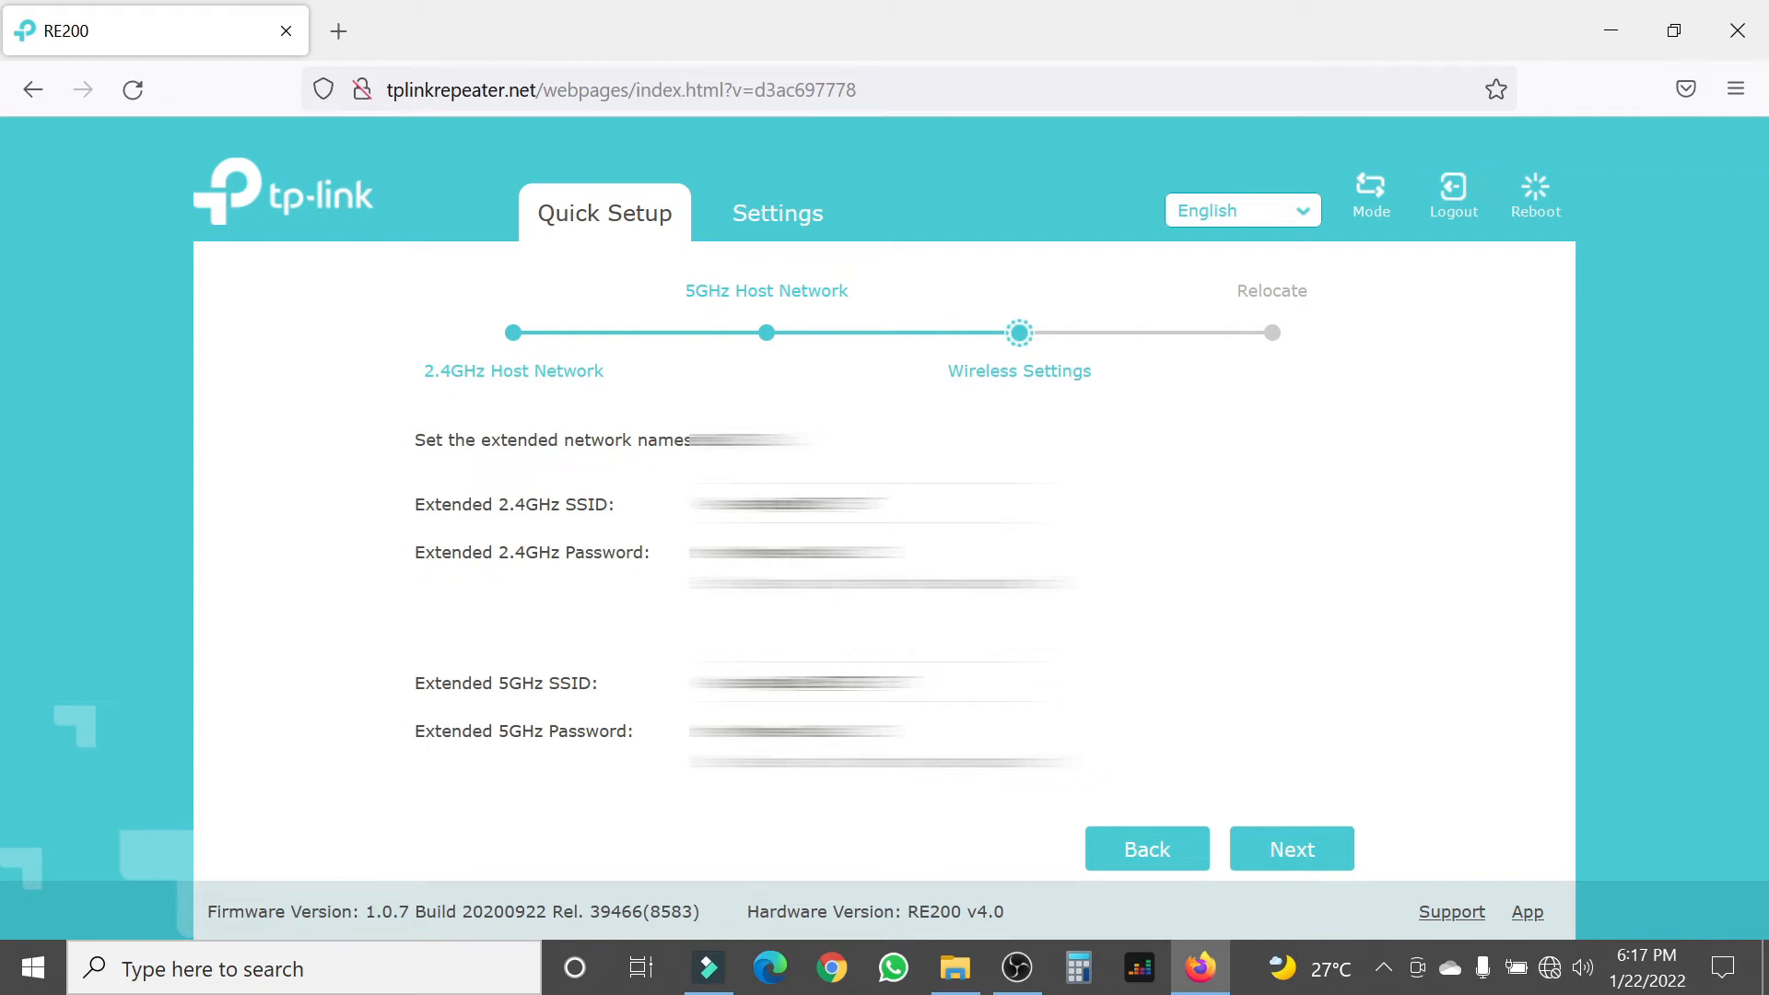
mouse_move(1343, 725)
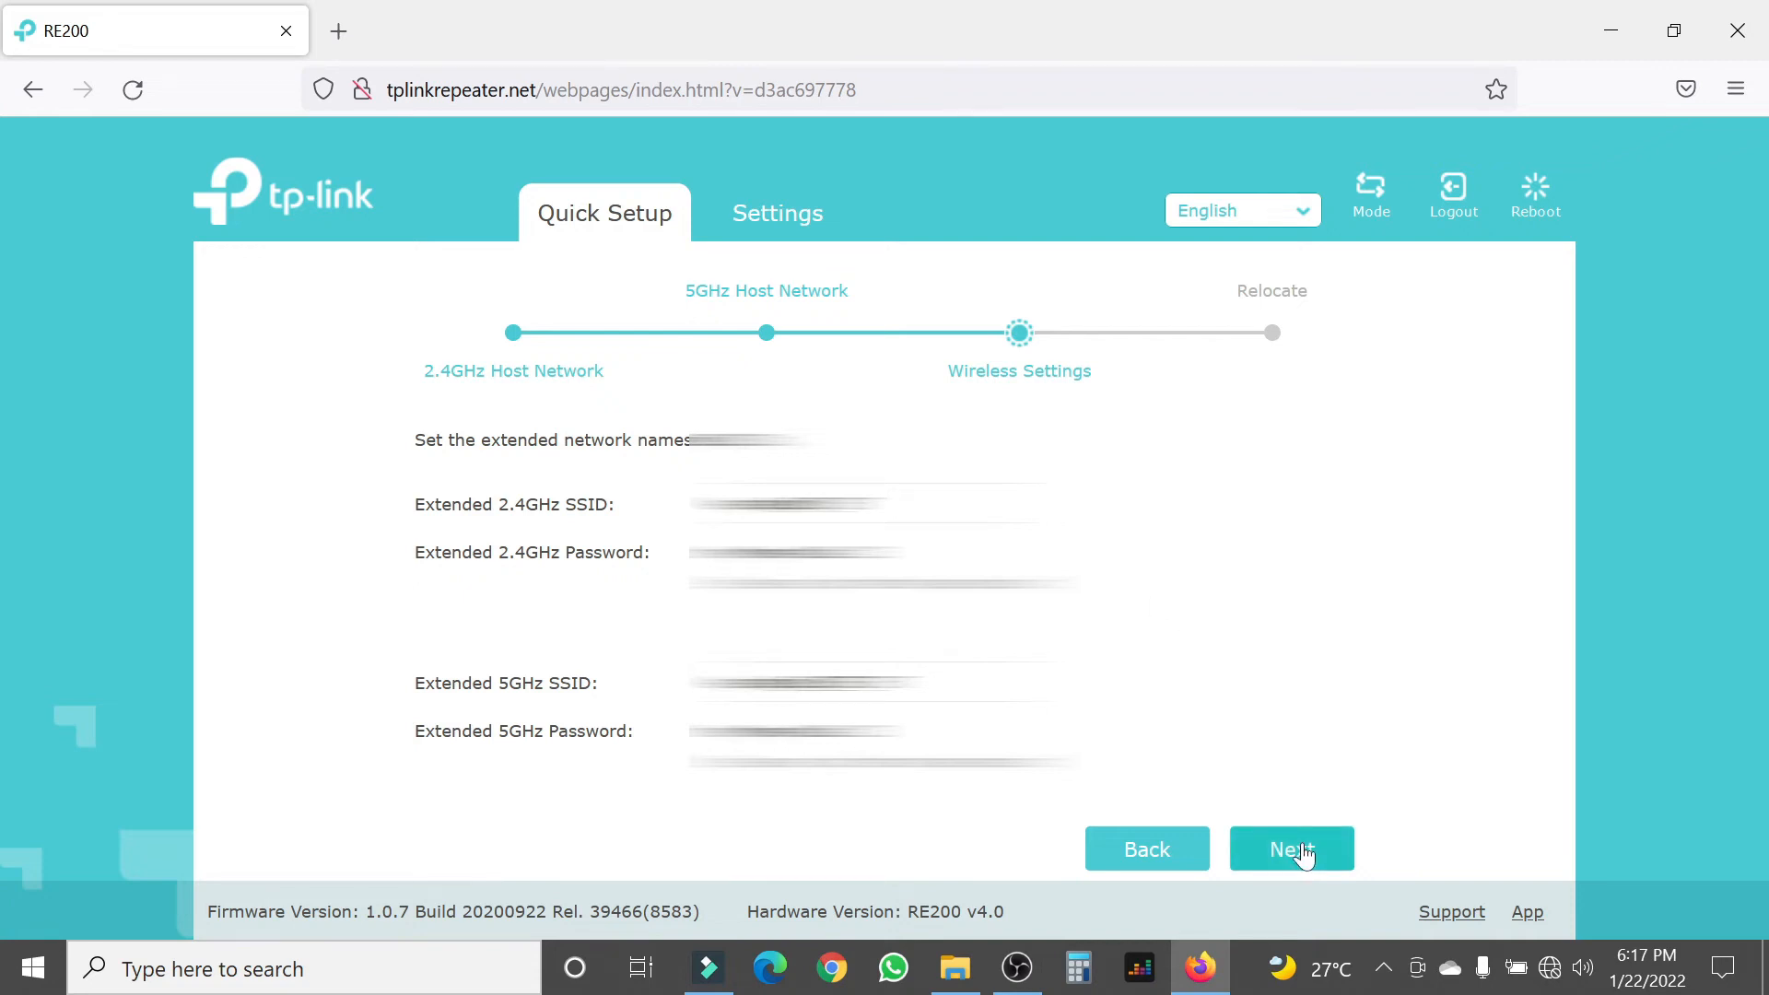
Step: Apply the extended network SSIDs so the extender reboots
left_click(1290, 848)
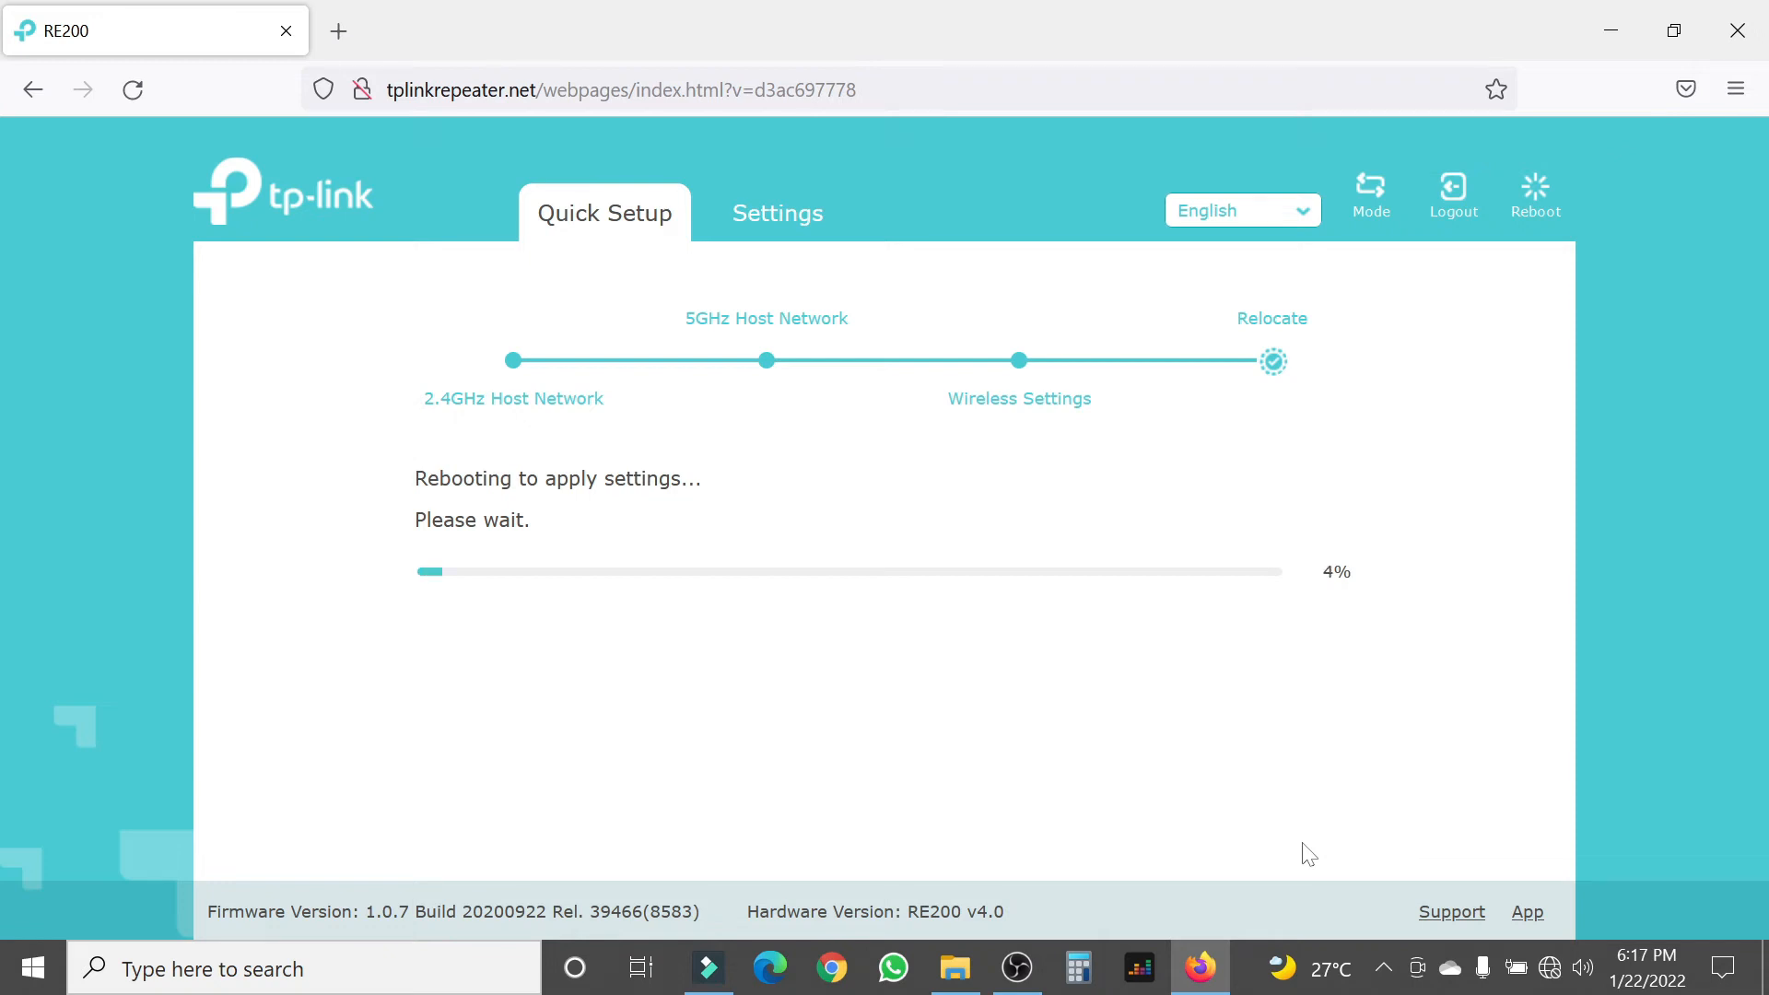
mouse_move(1337, 667)
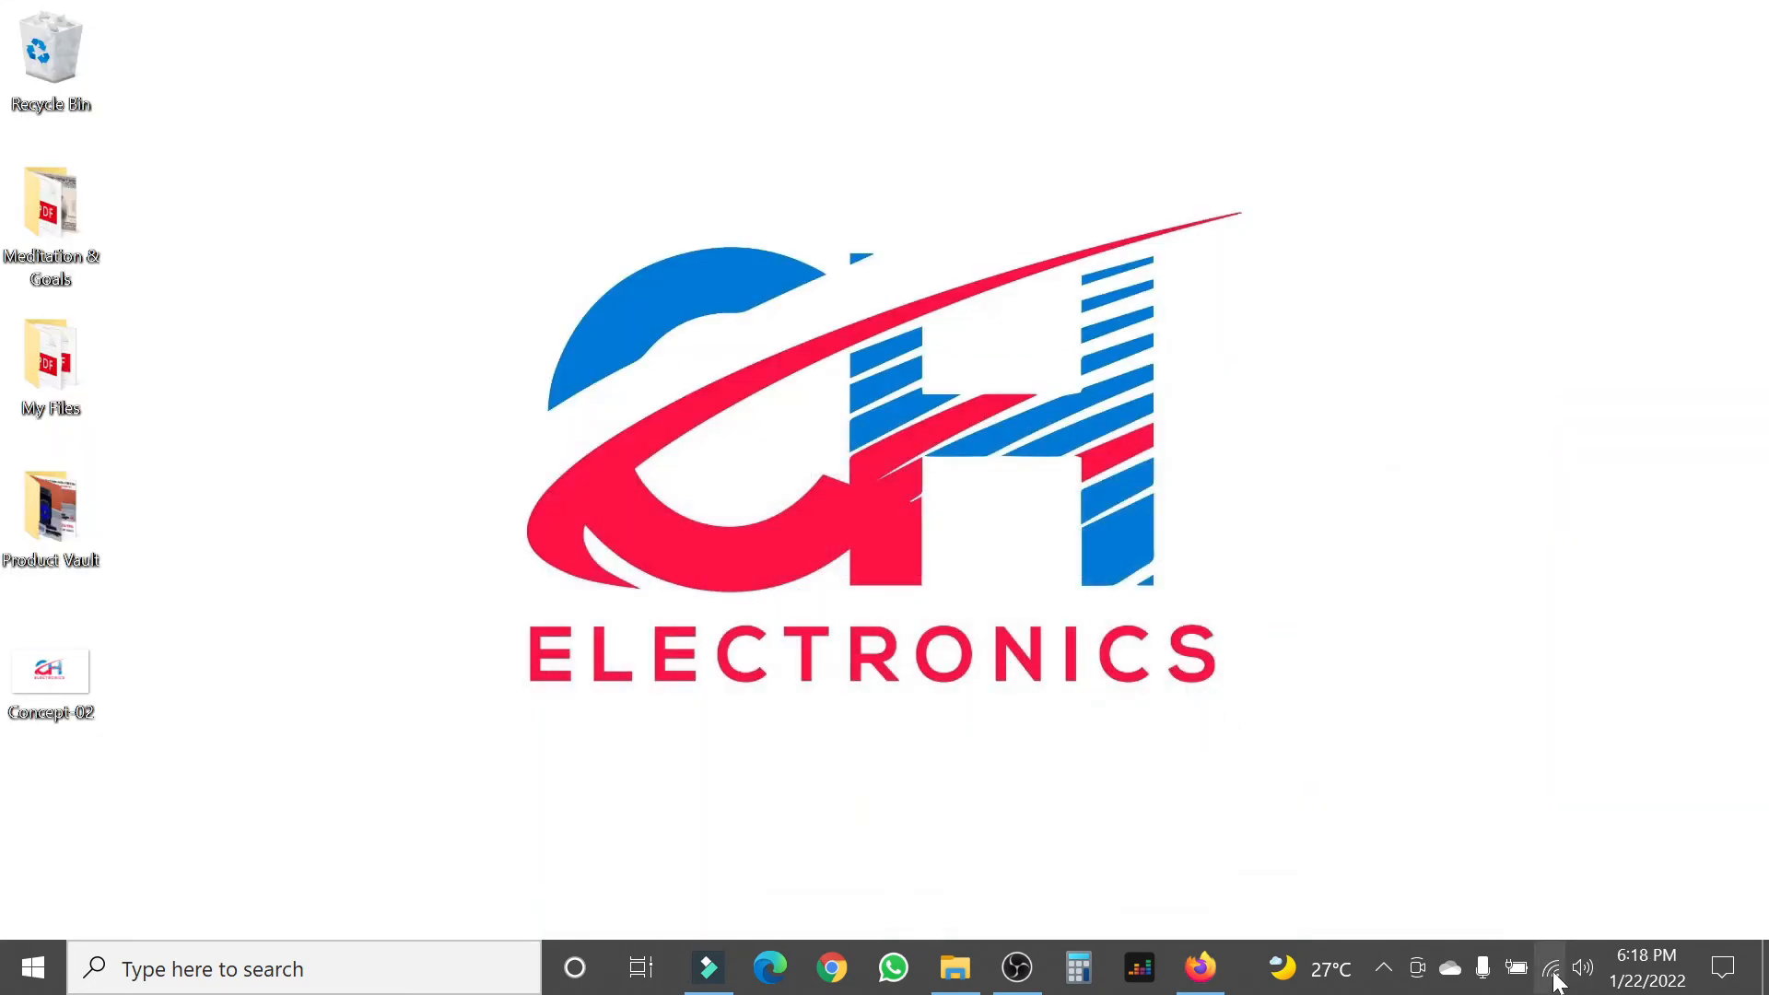
left_click(1550, 968)
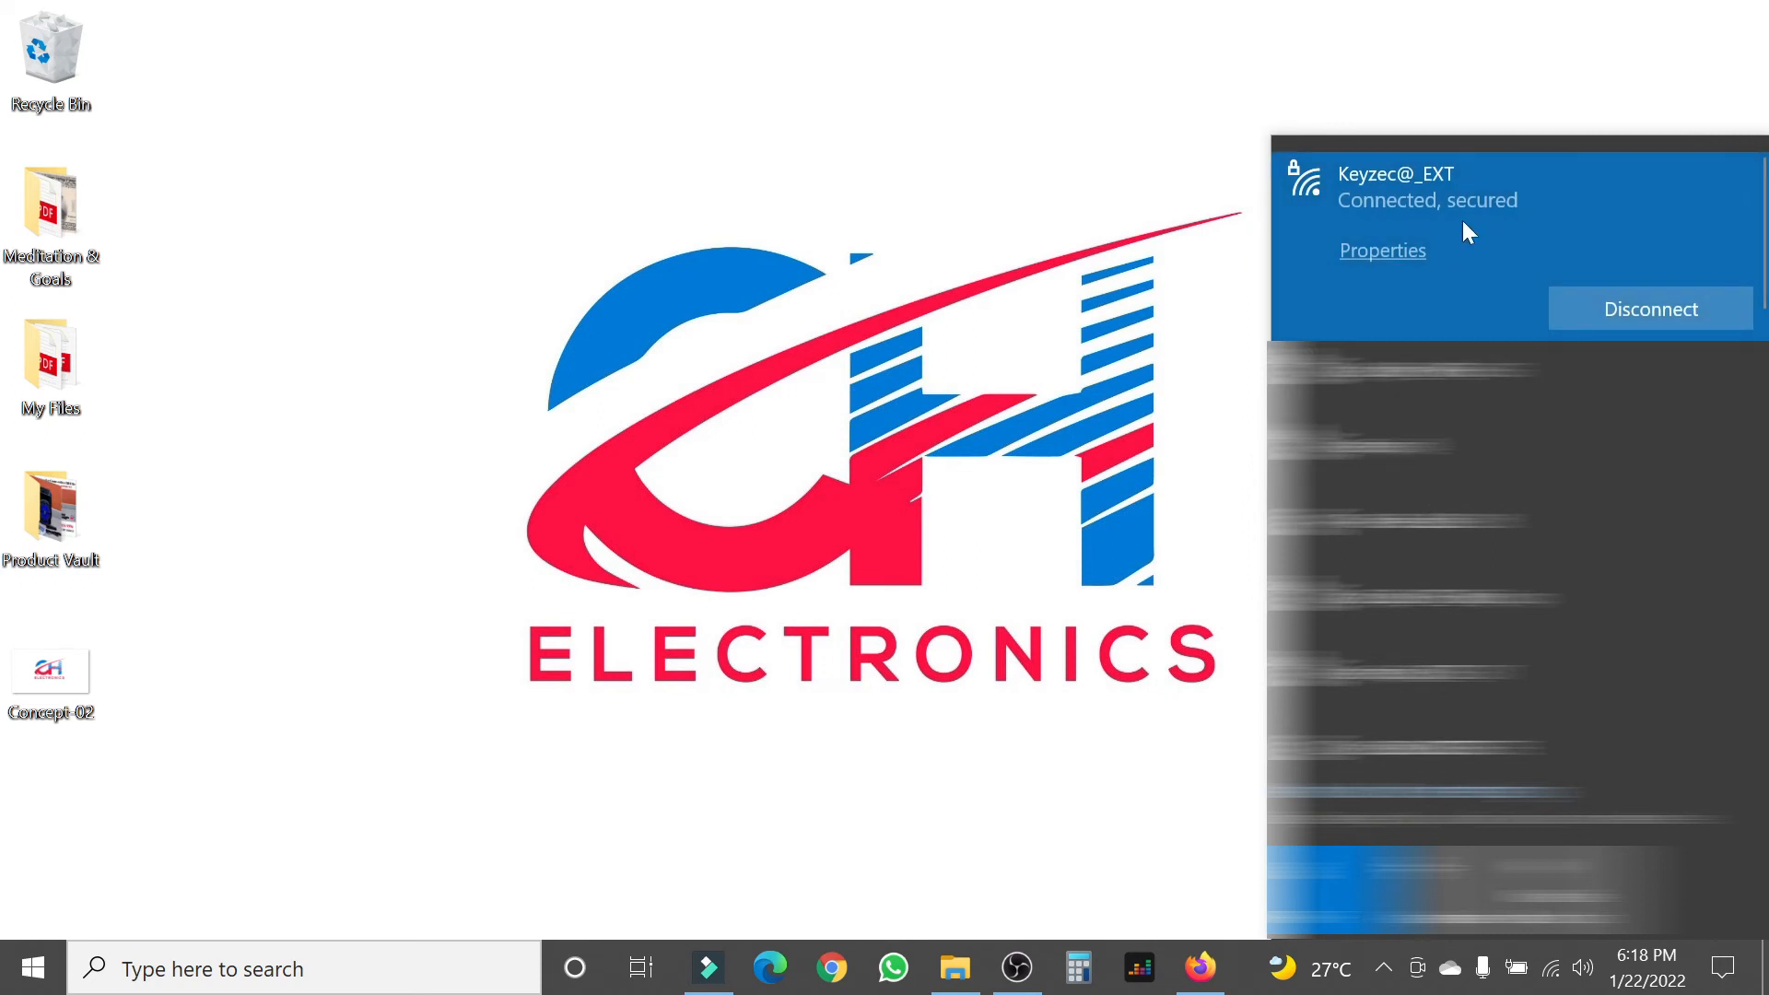
mouse_move(1404, 188)
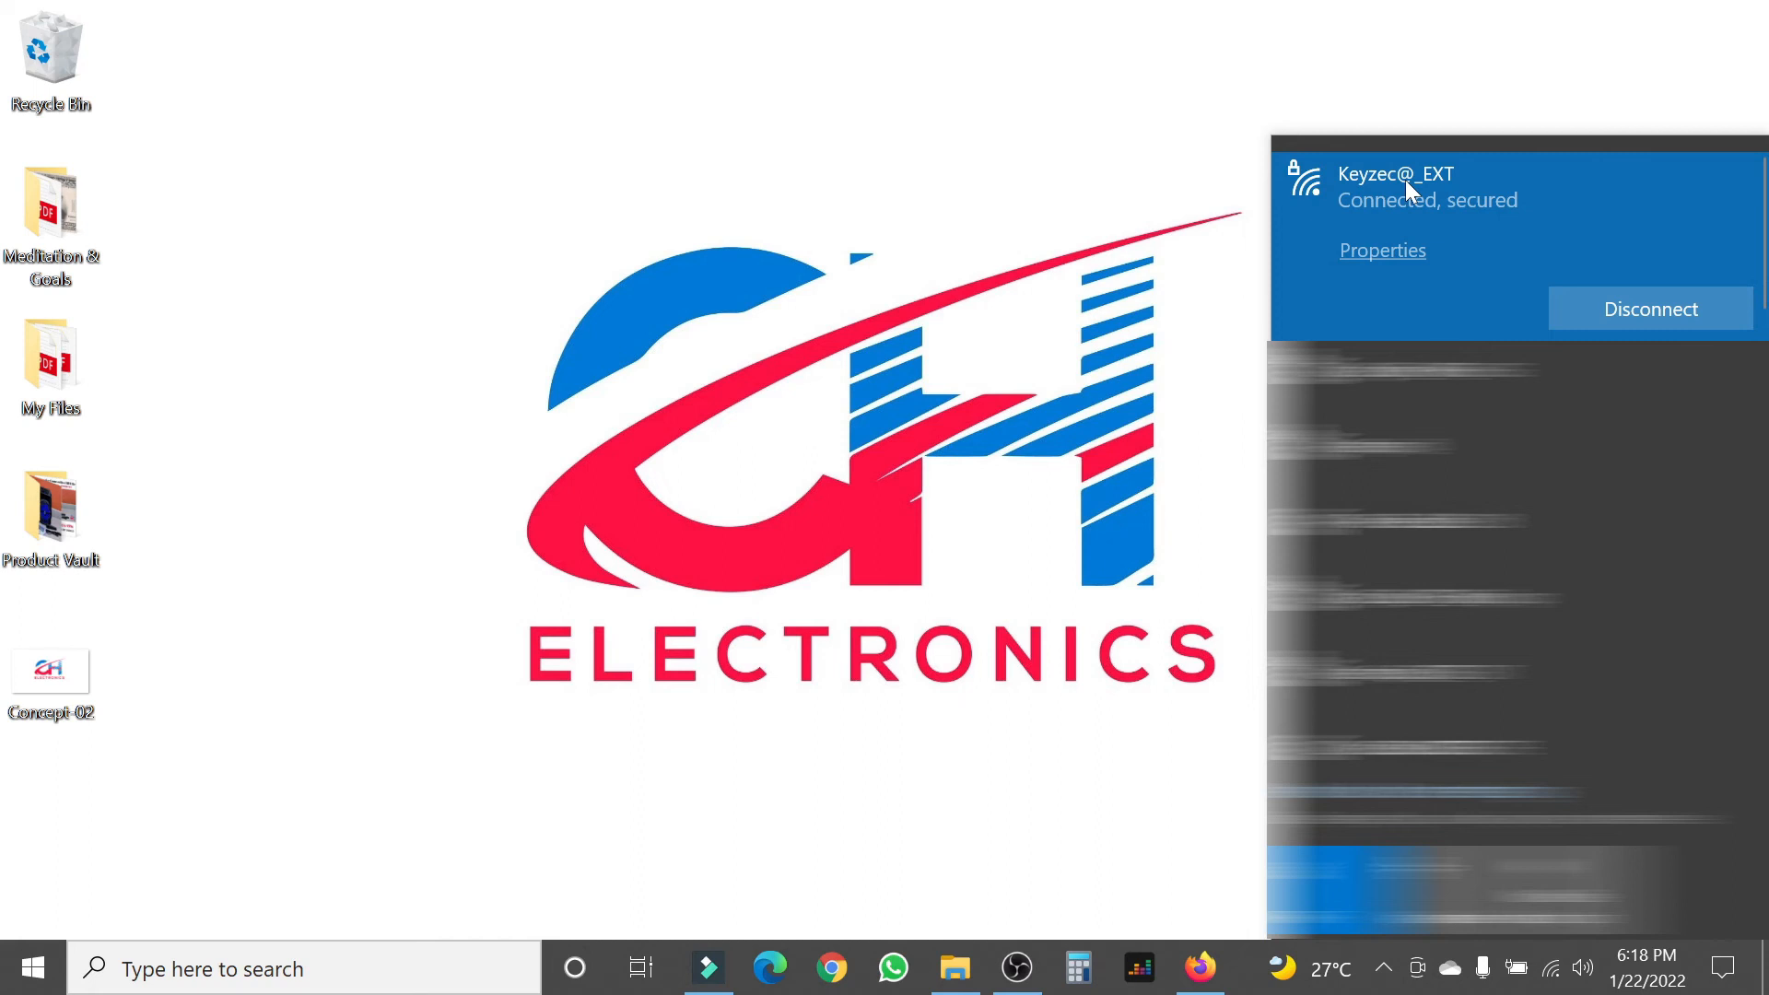
mouse_move(1440, 197)
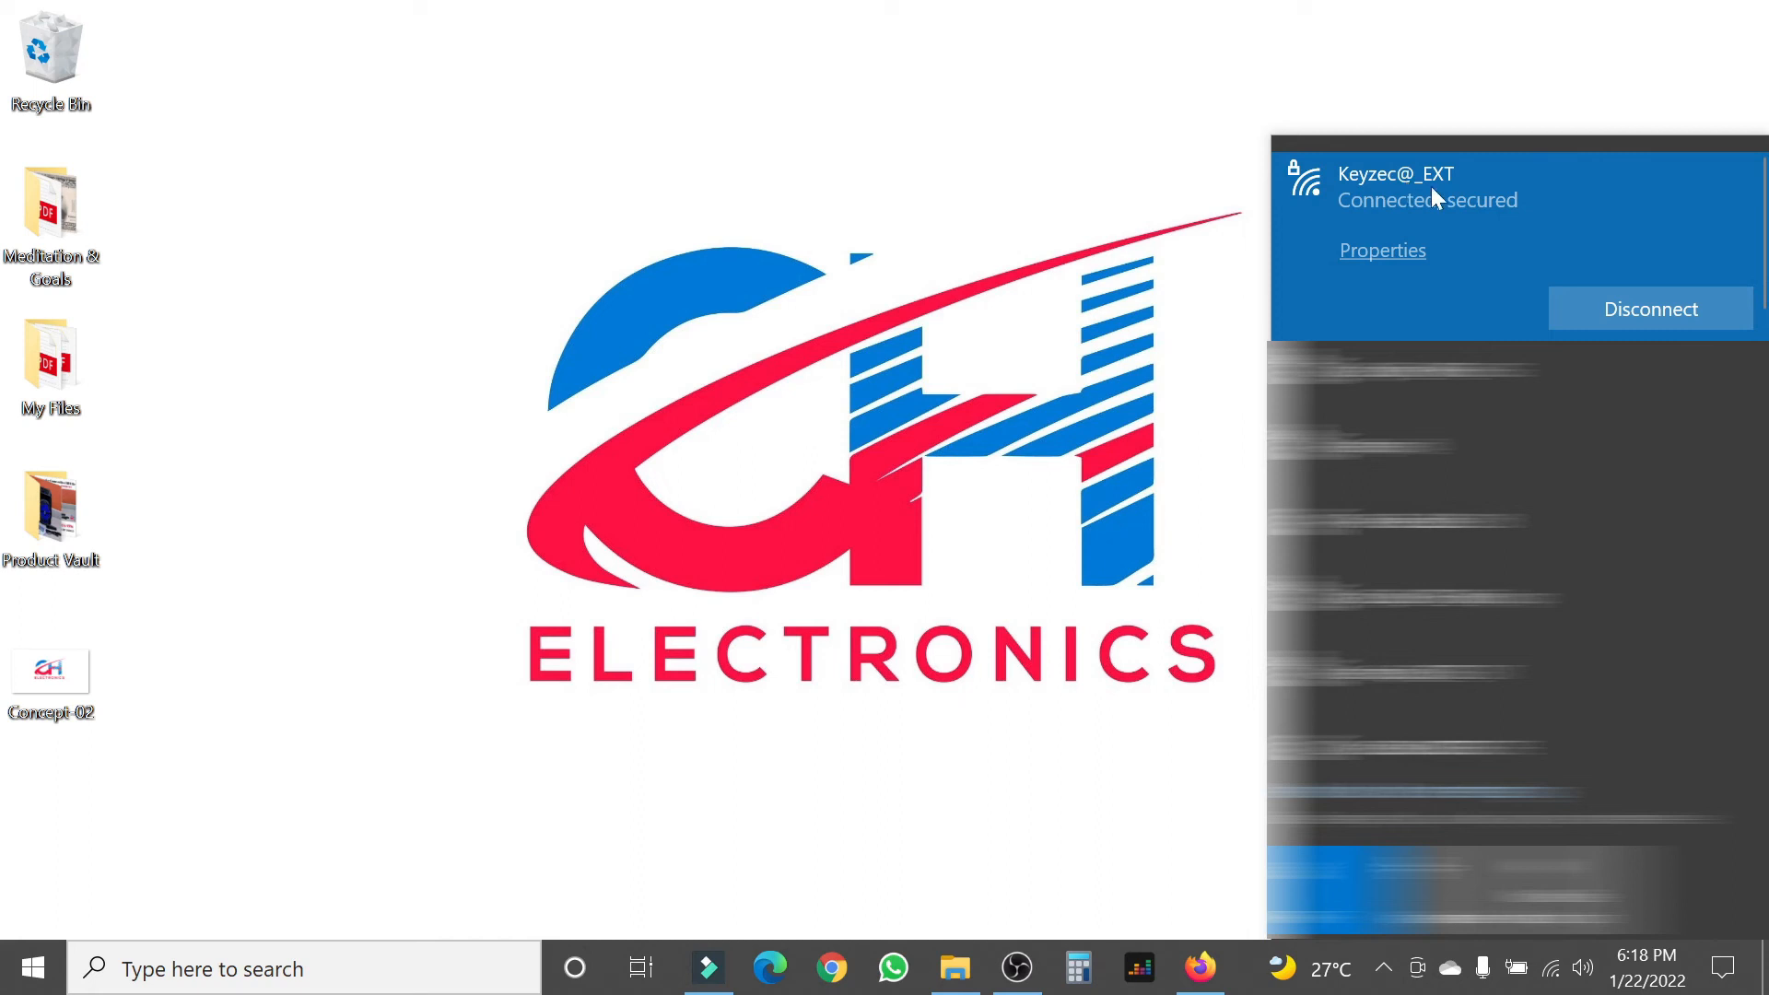
mouse_move(1455, 206)
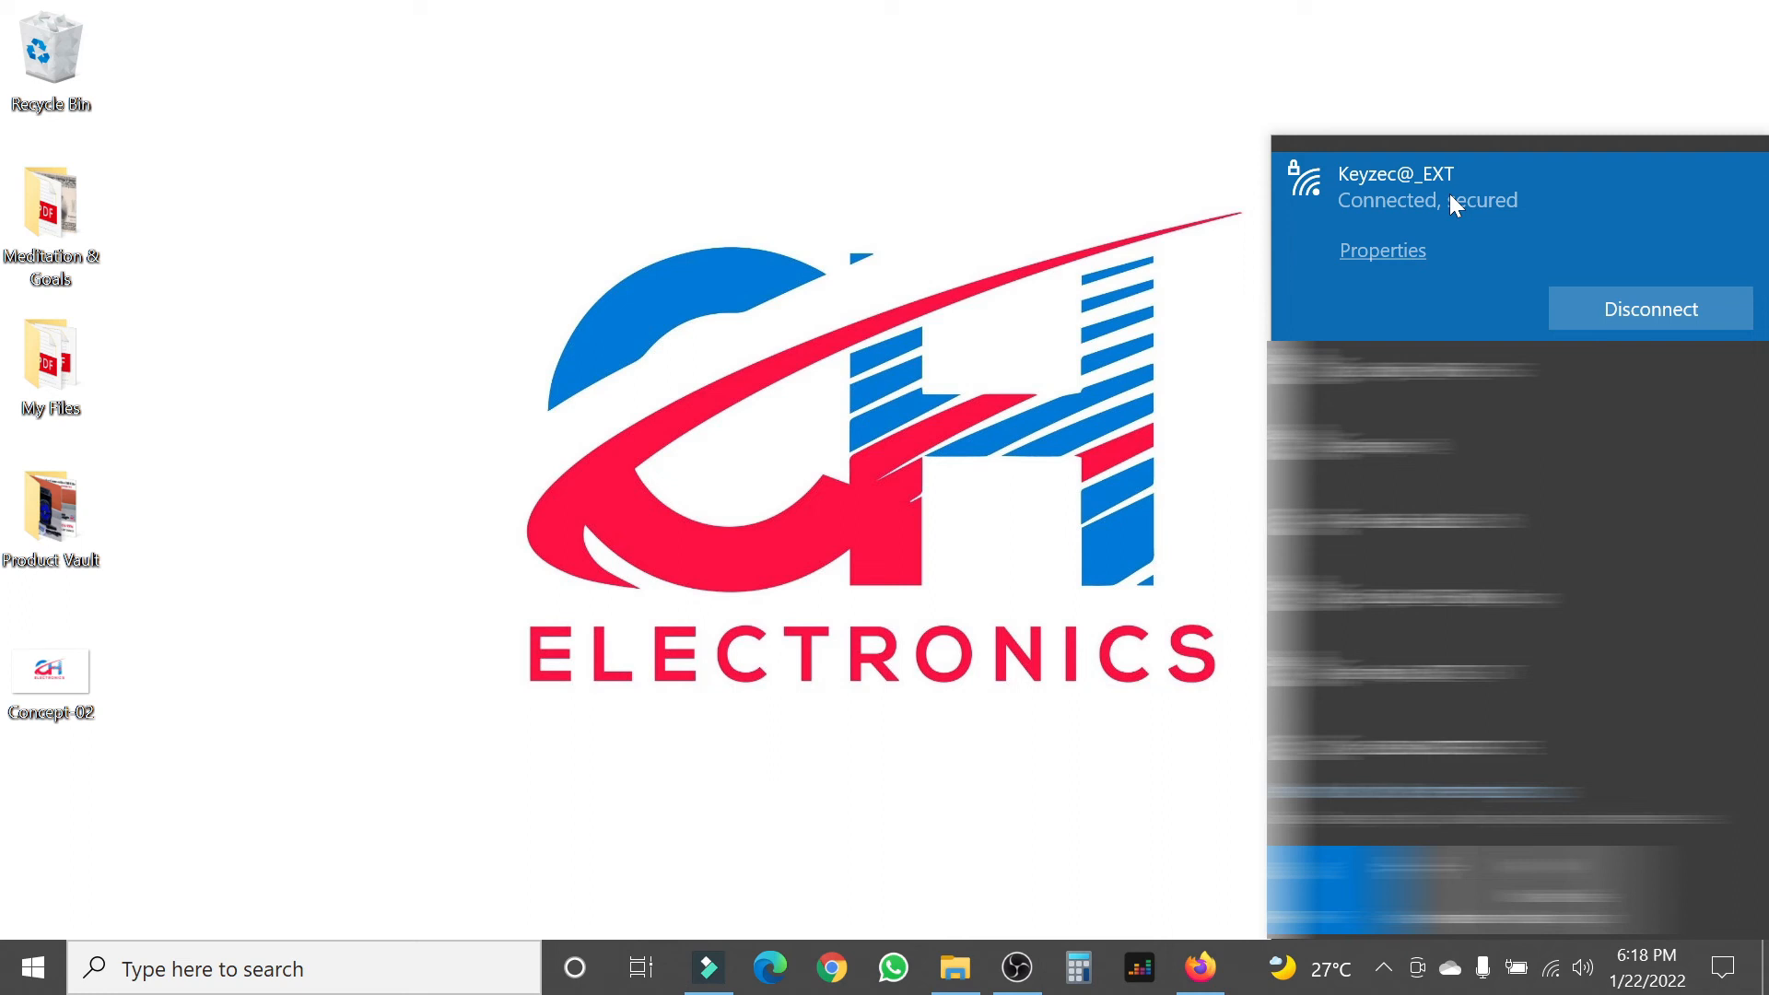
mouse_move(1533, 241)
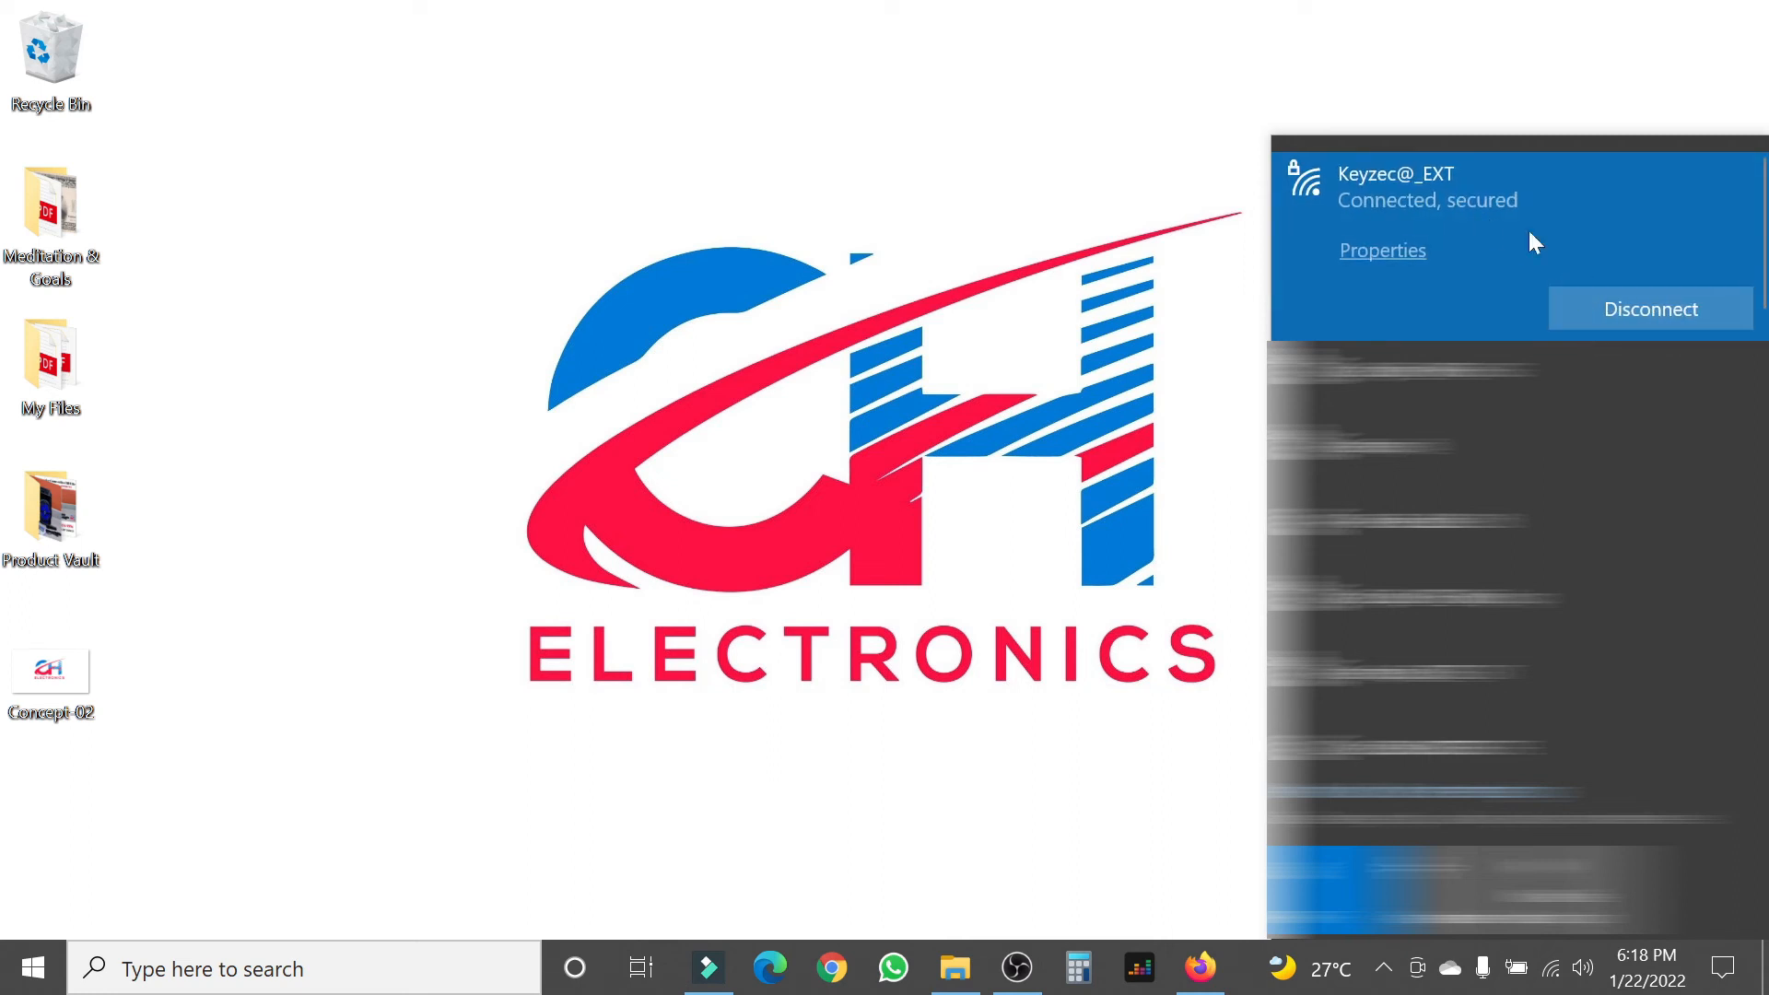
left_click(767, 750)
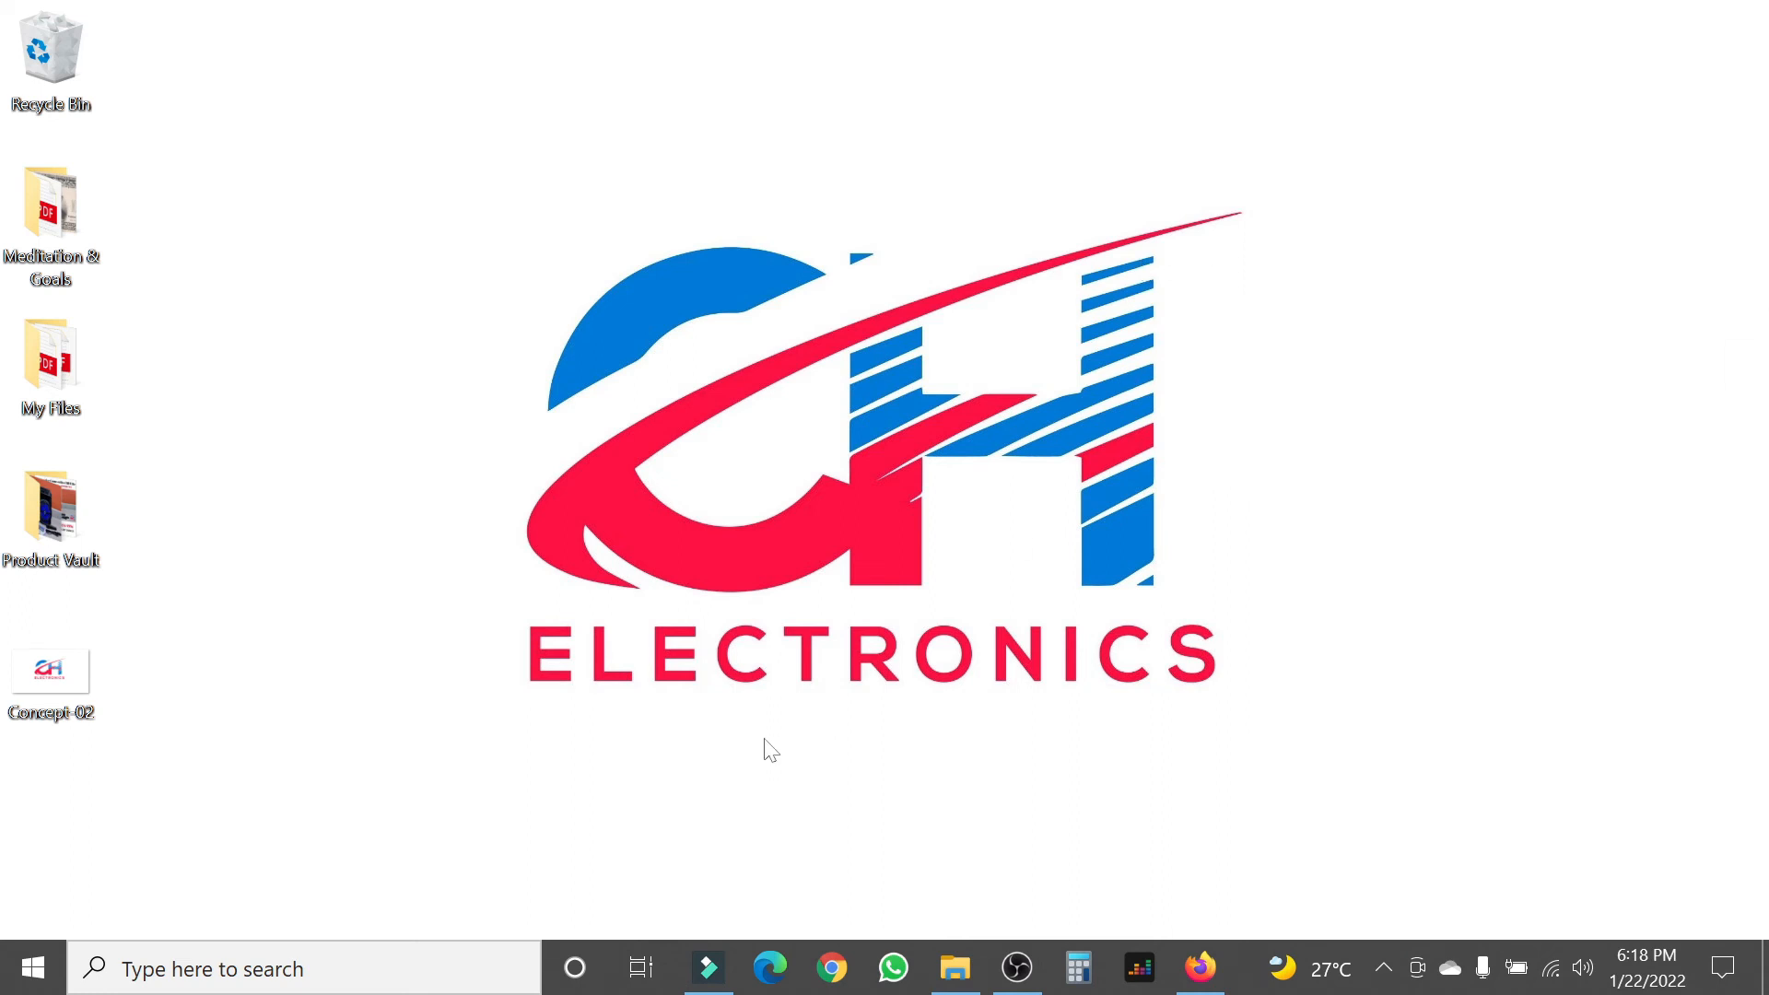
Step: Return to the setup page and finish Quick Setup with Done on the Relocate step
left_click(1198, 967)
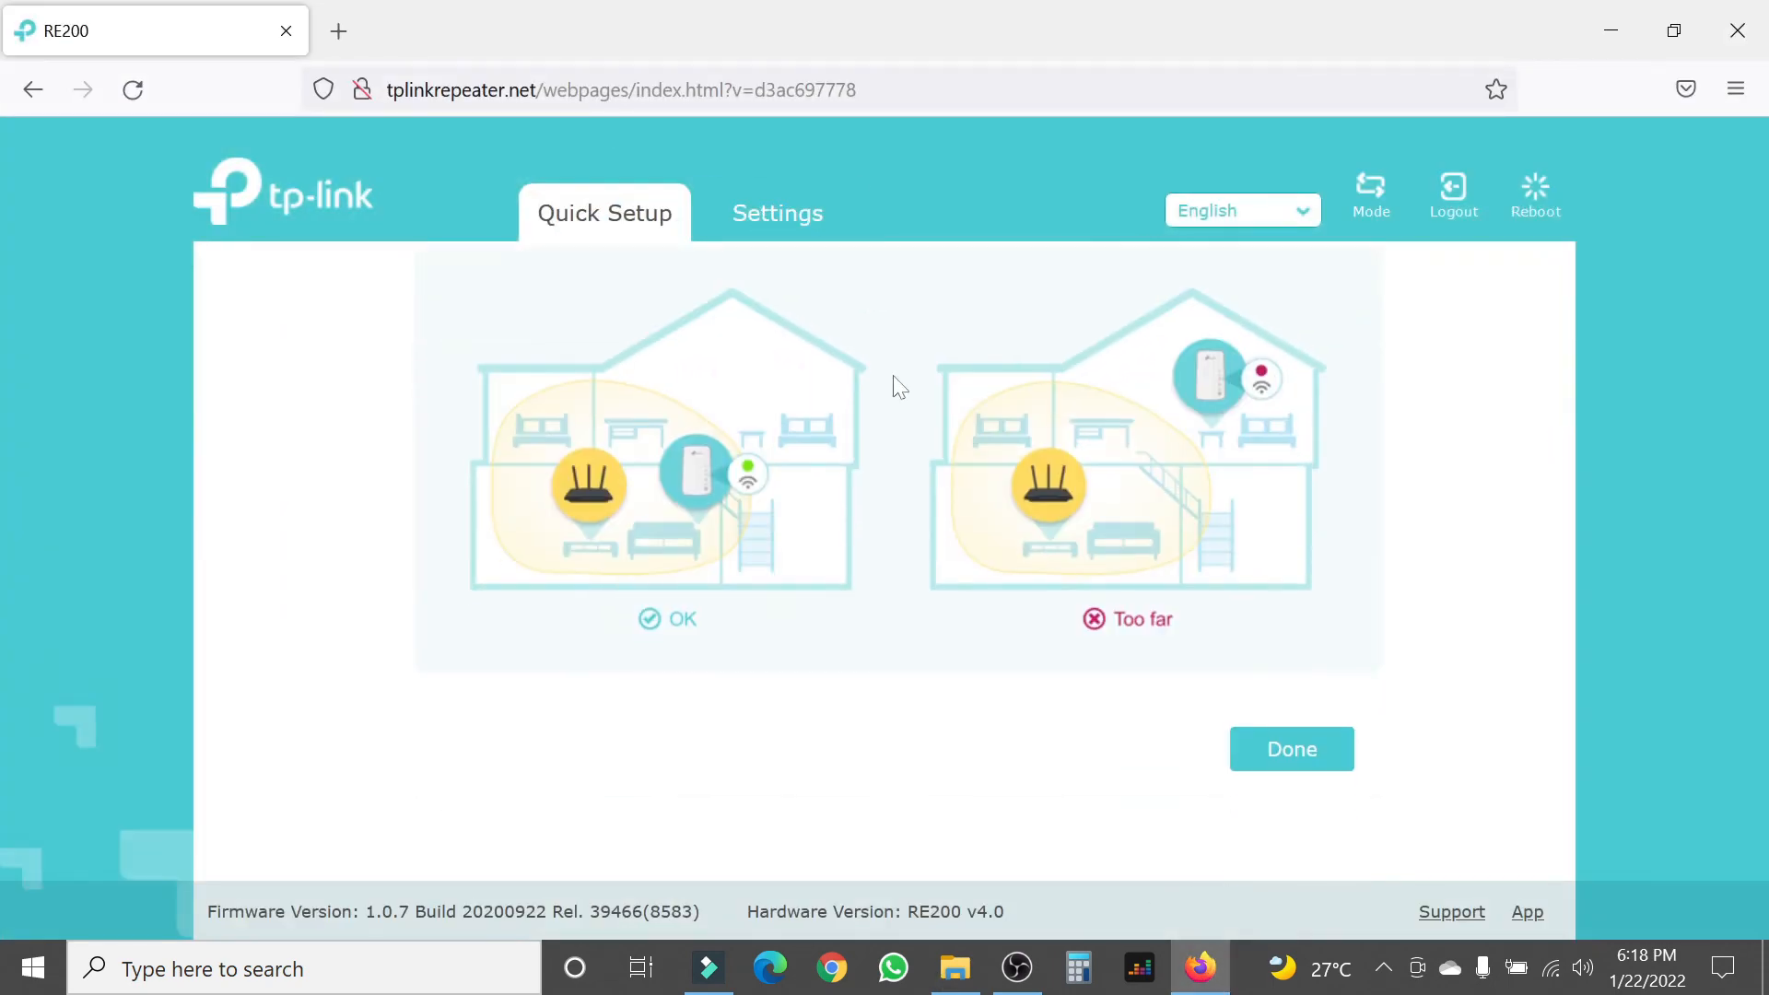
left_click(1290, 748)
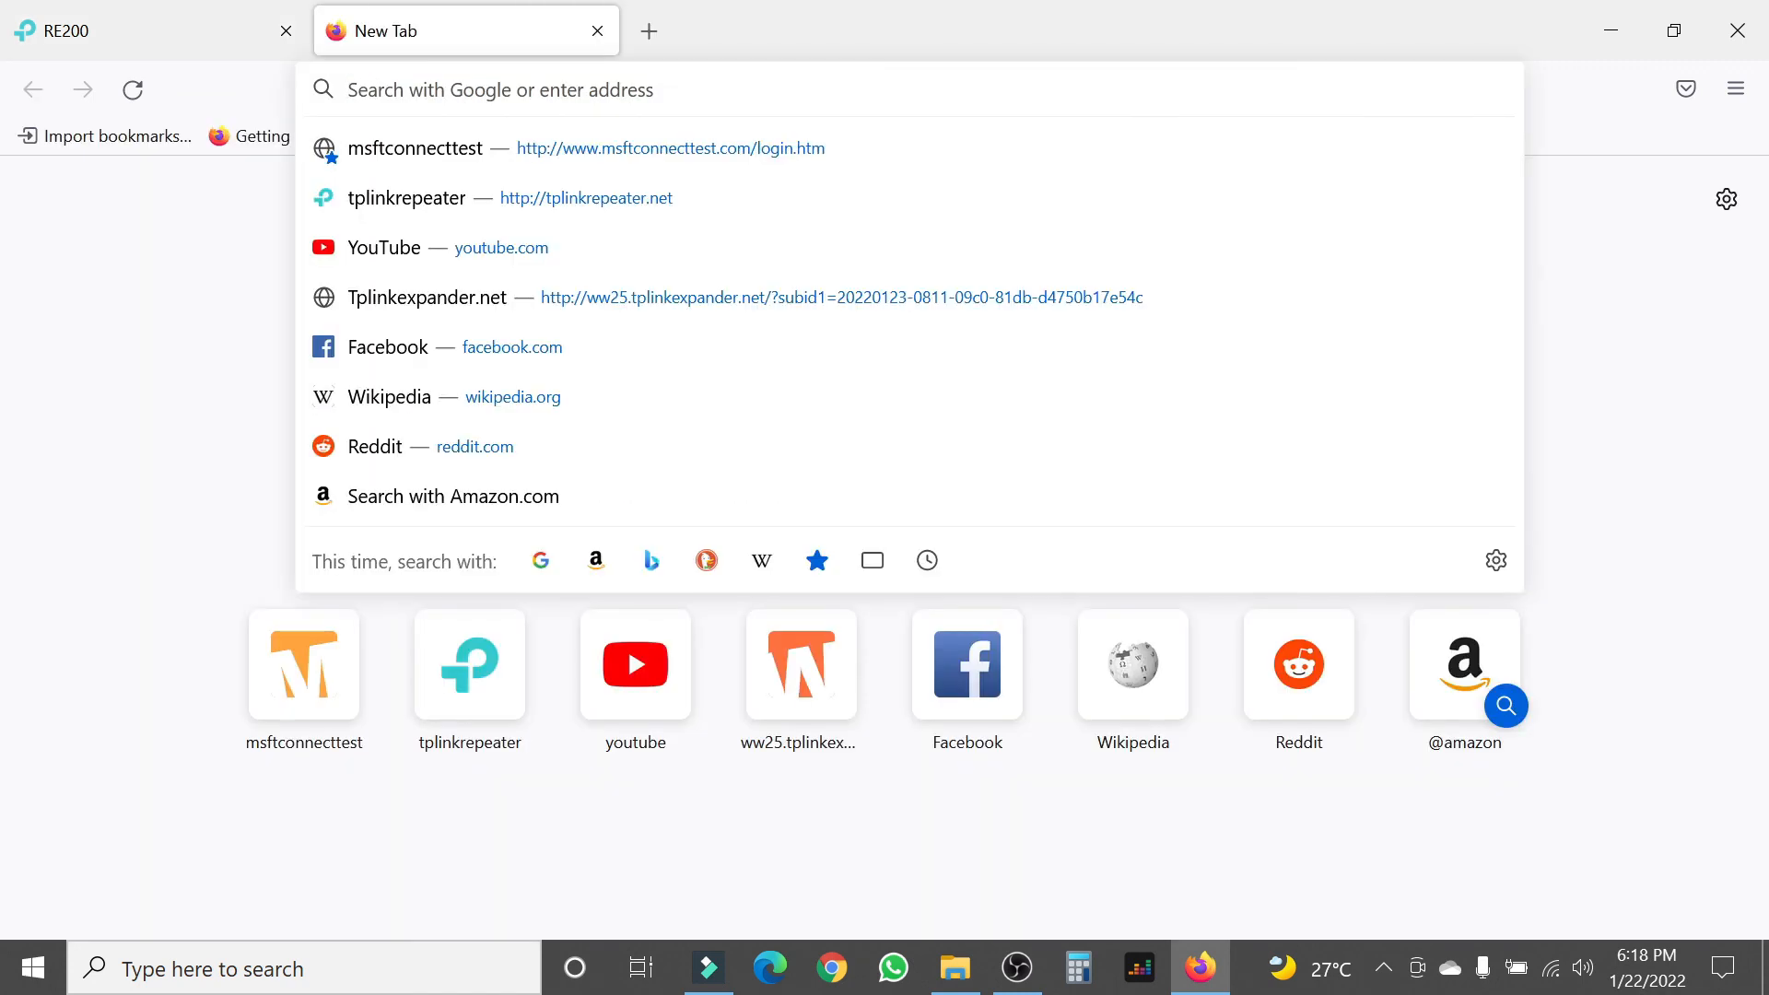
Step: Load YouTube's home page from the address-bar suggestion and scroll it to verify internet access
type("yolyu")
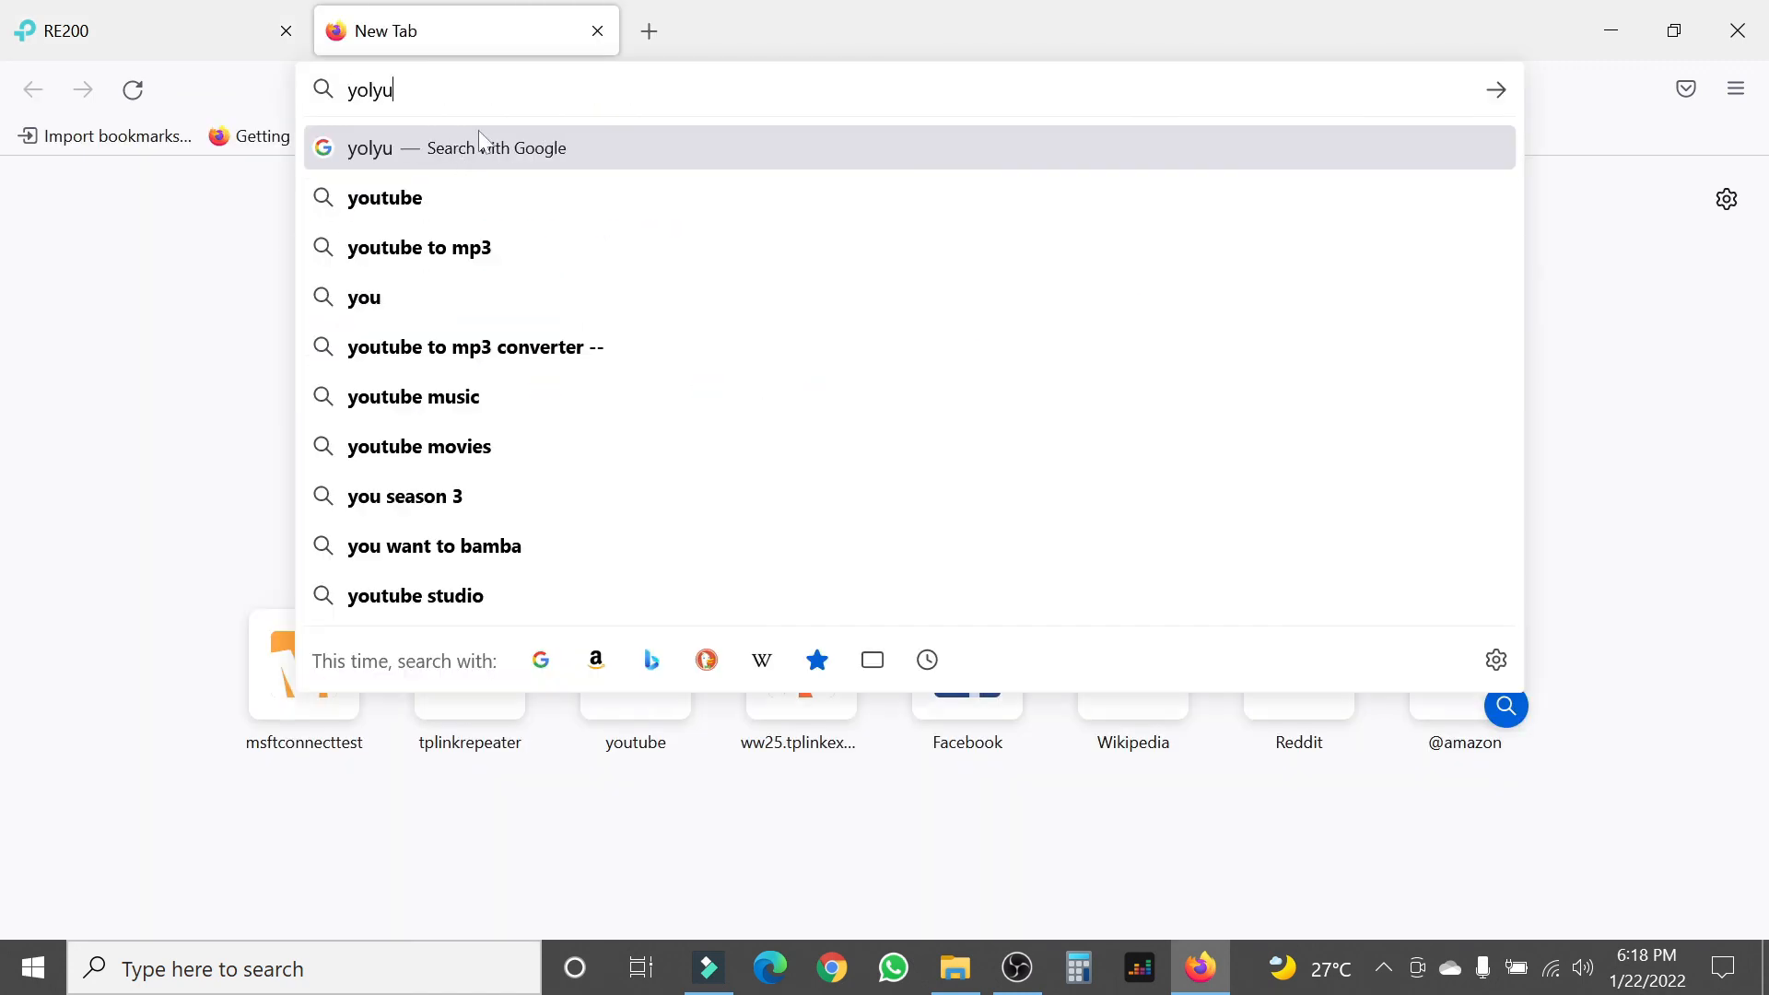
key("Backspace")
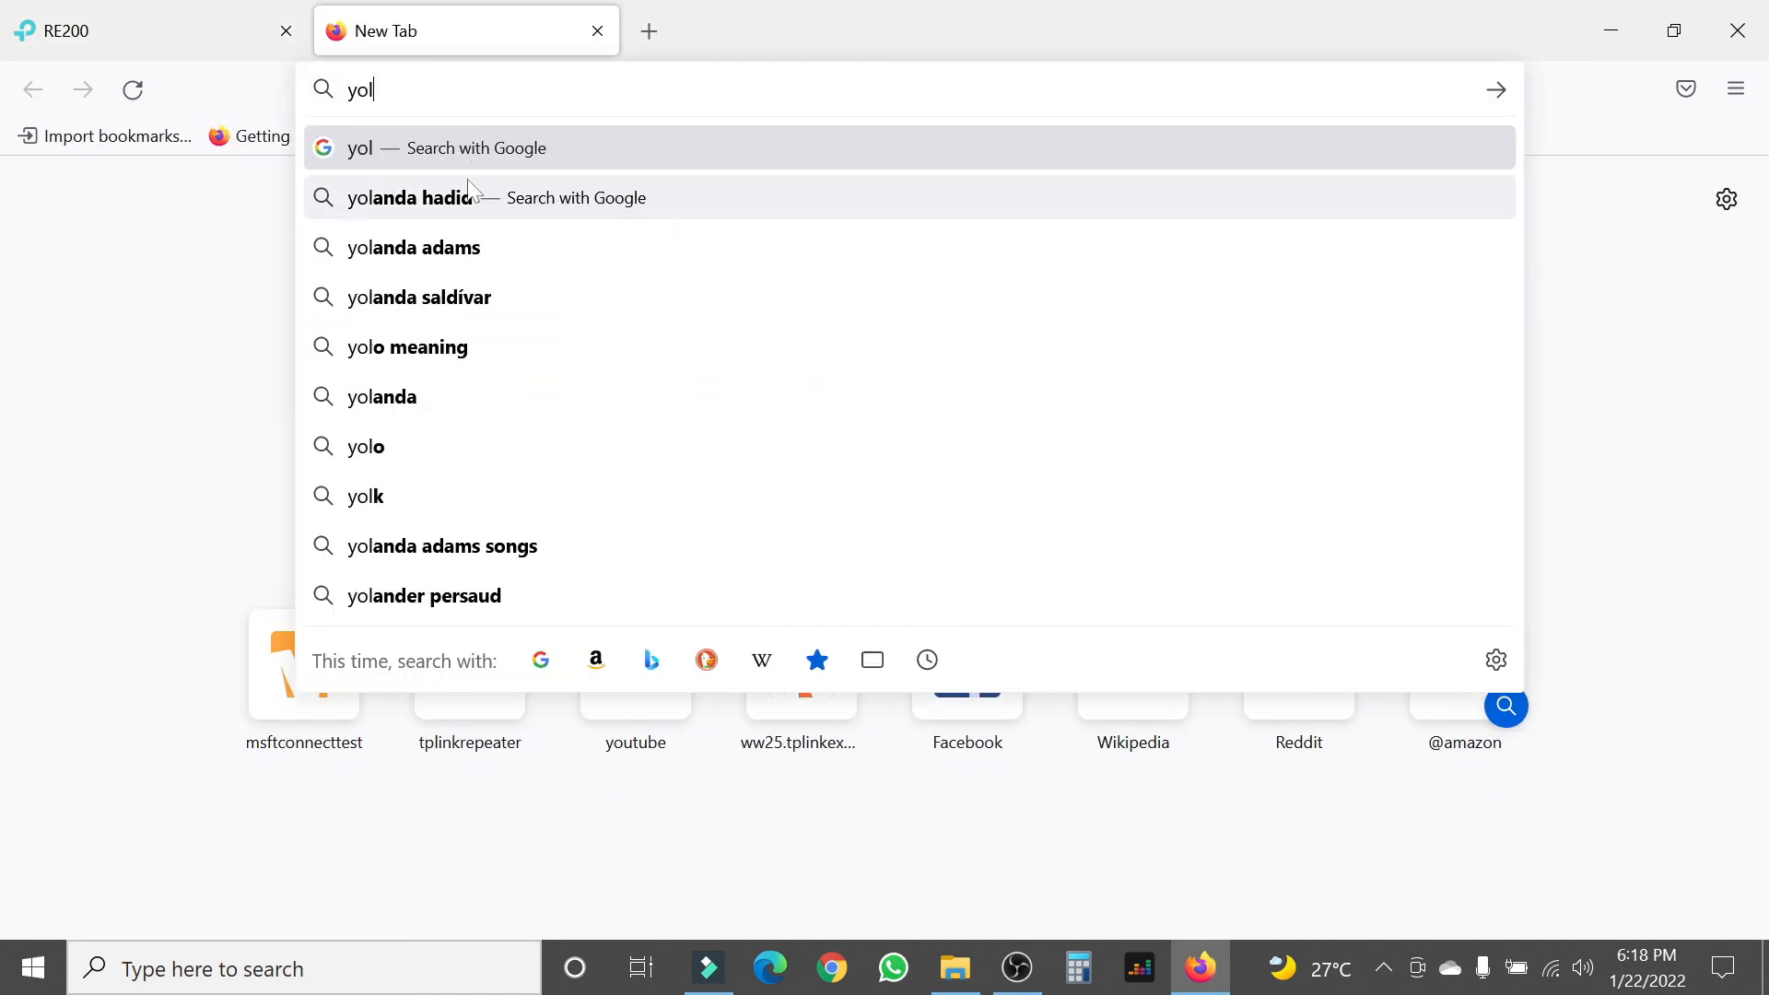
type("you")
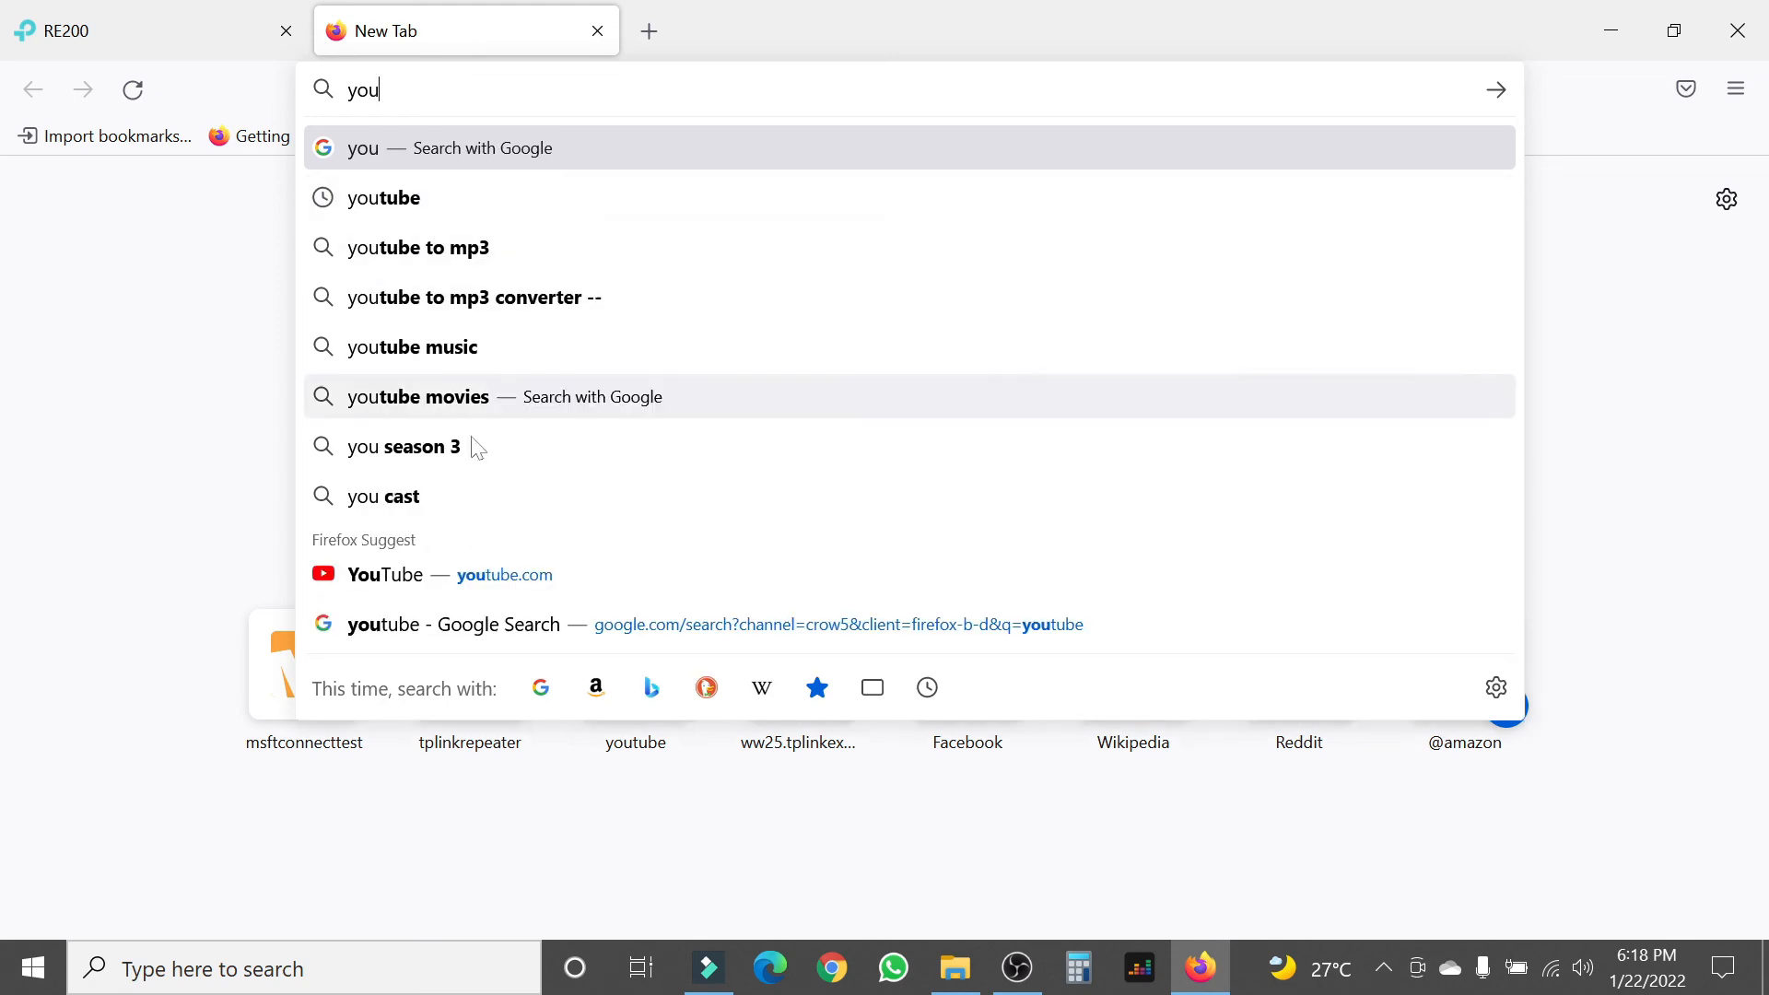
left_click(385, 574)
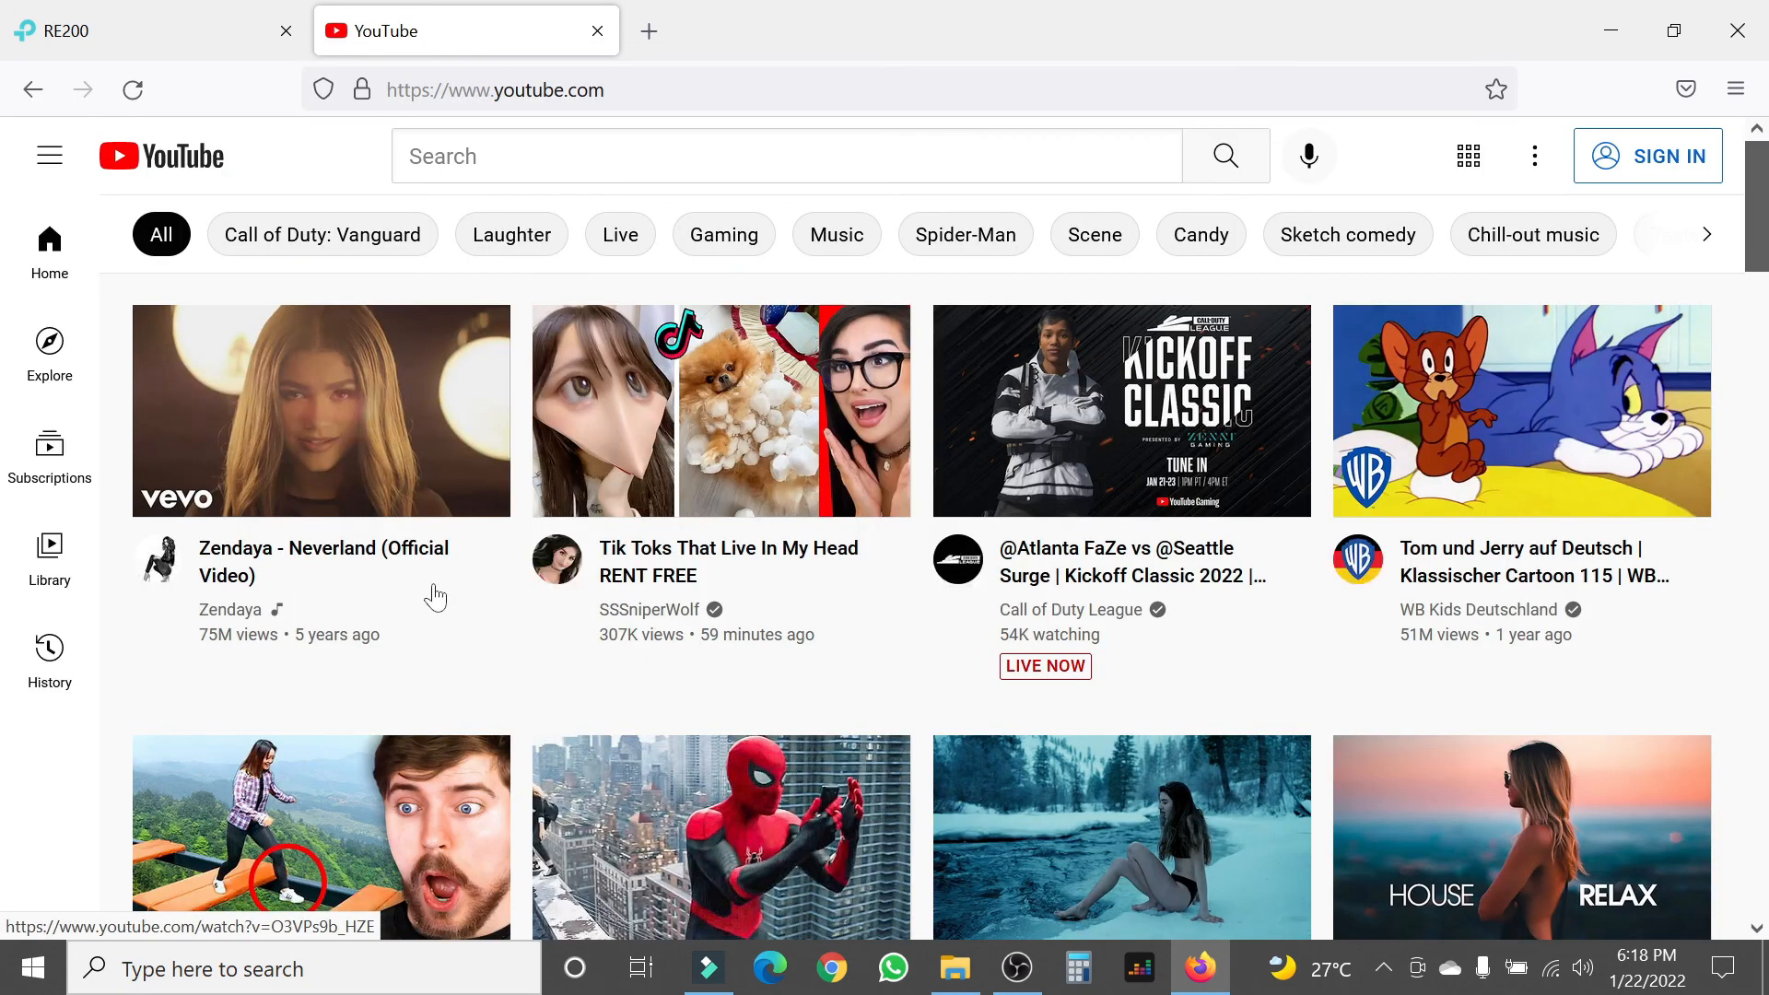
scroll("down", 3)
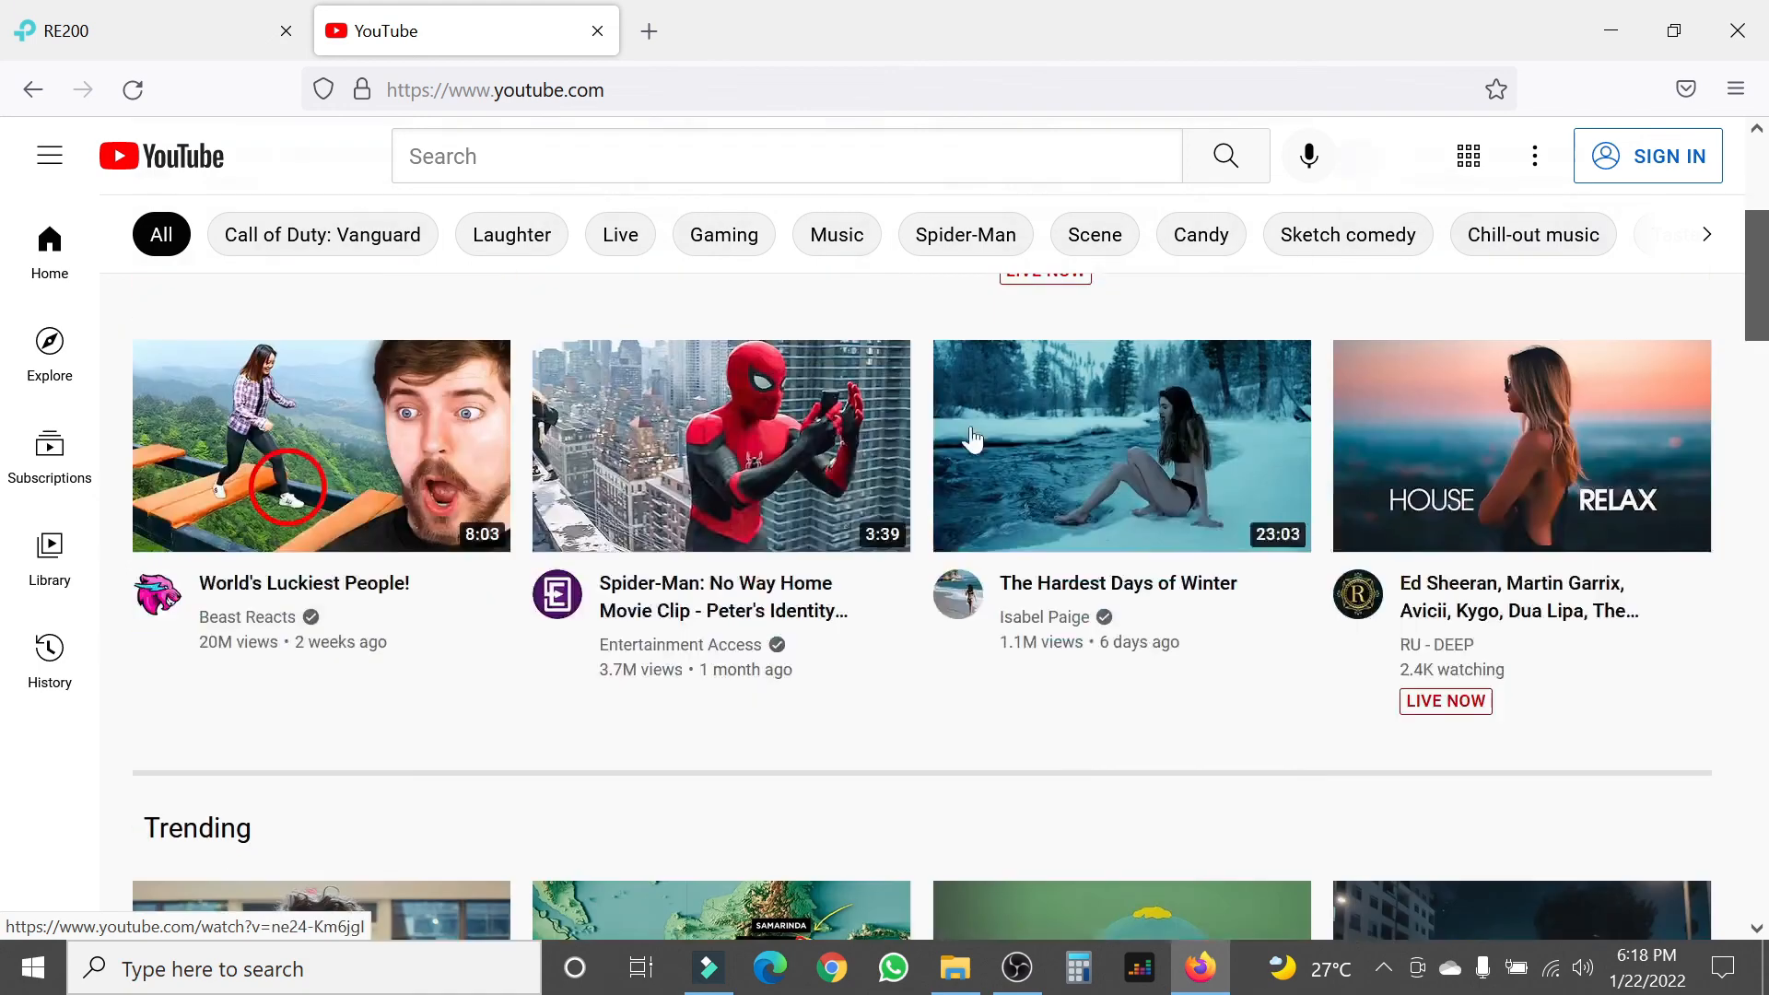